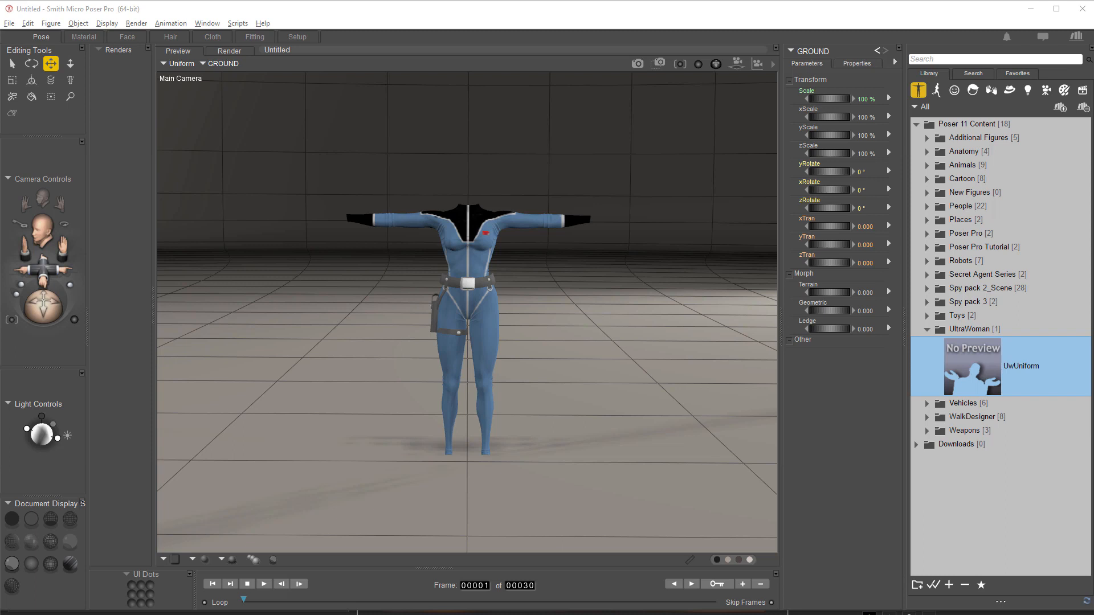
{"action": "mouse_move", "coordinate": [295, 409]}
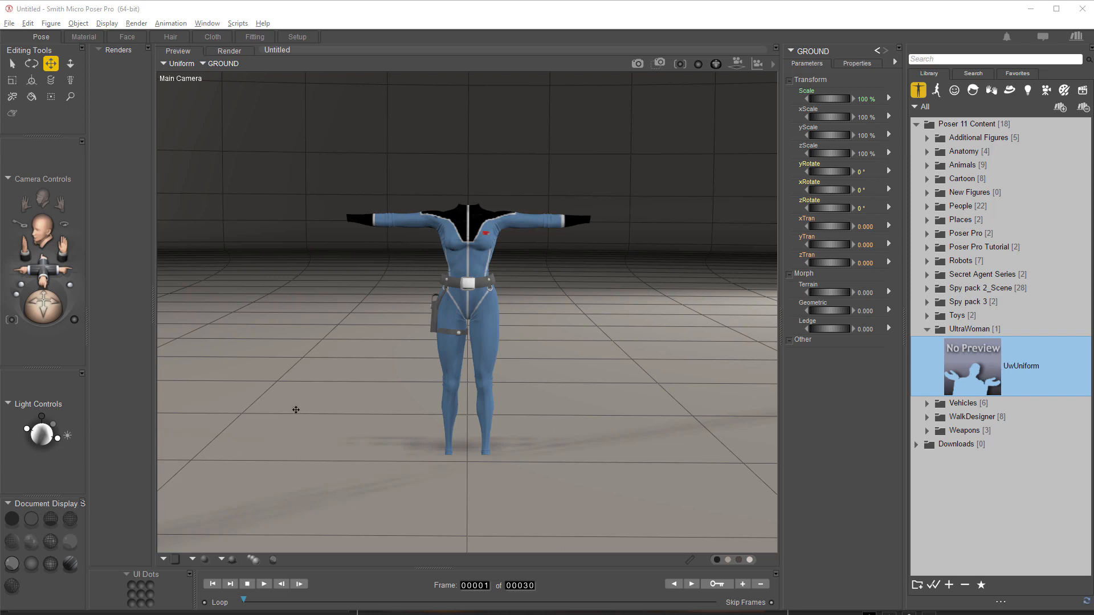
{"action": "mouse_move", "coordinate": [293, 353]}
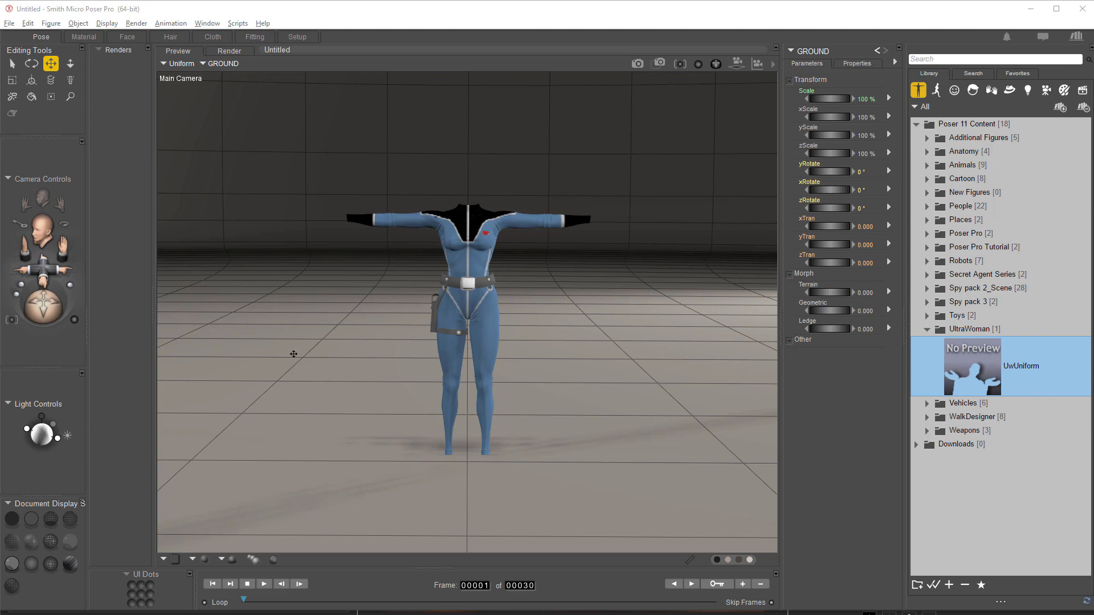
{"action": "mouse_move", "coordinate": [421, 284]}
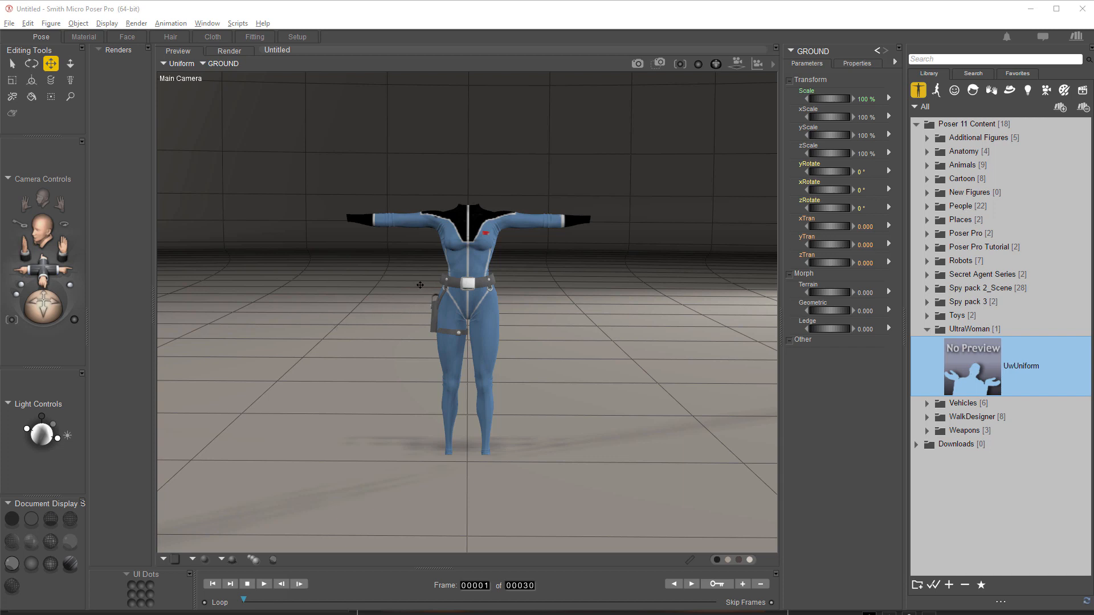
{"action": "mouse_move", "coordinate": [412, 287]}
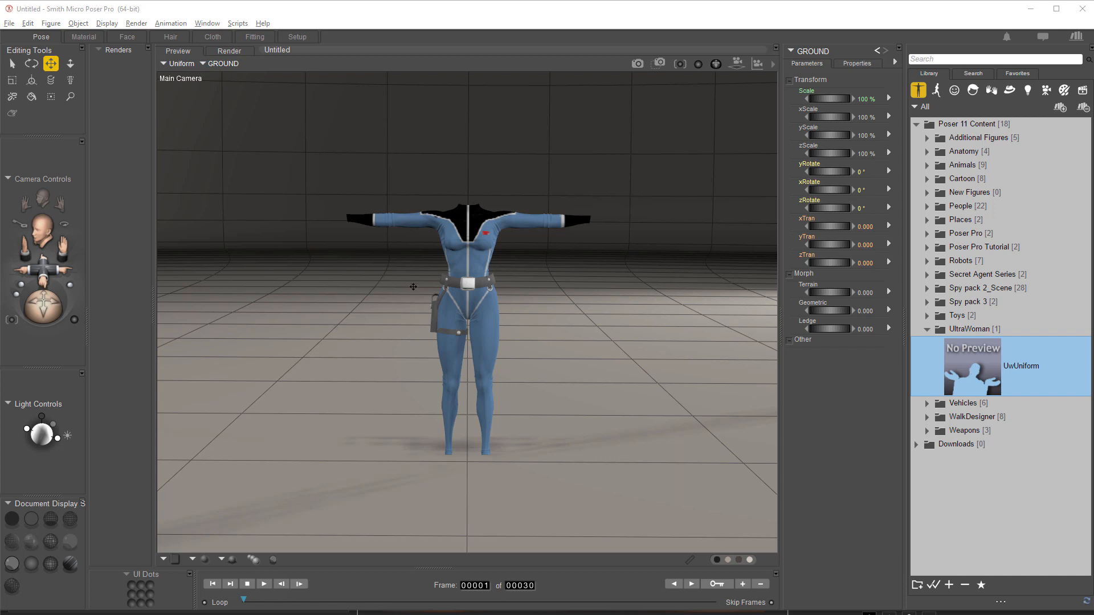
{"action": "mouse_move", "coordinate": [399, 266]}
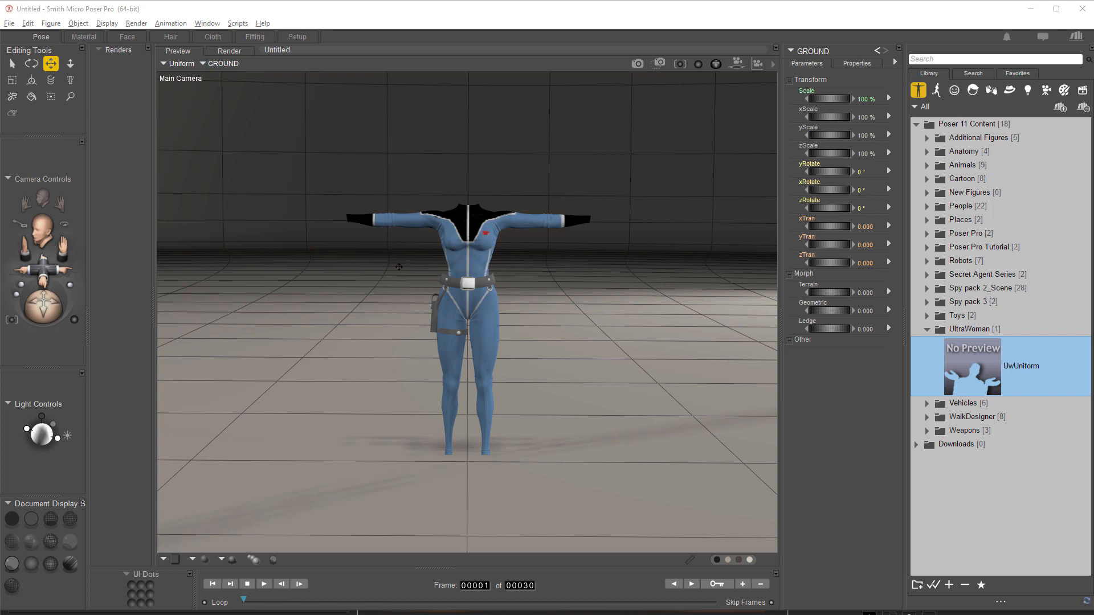
{"action": "mouse_move", "coordinate": [426, 261]}
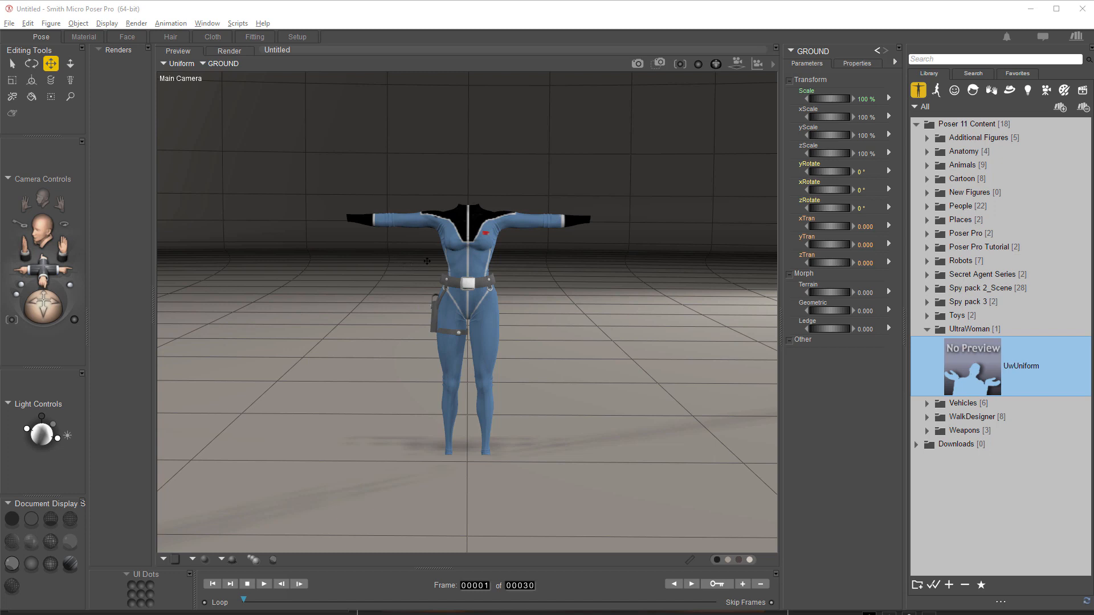
{"action": "mouse_move", "coordinate": [463, 261]}
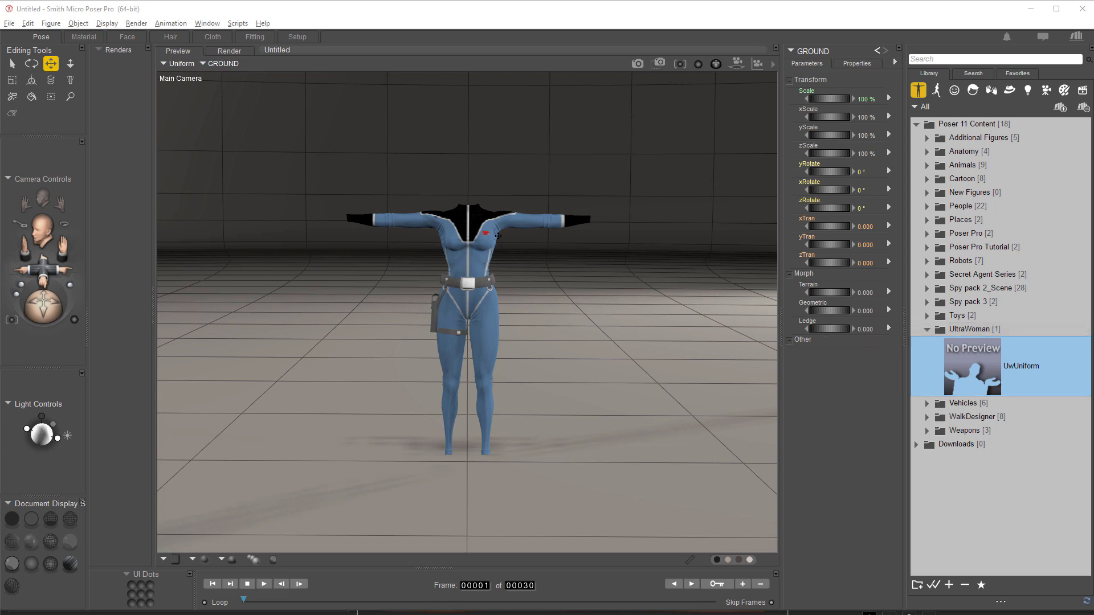
{"action": "mouse_move", "coordinate": [481, 260]}
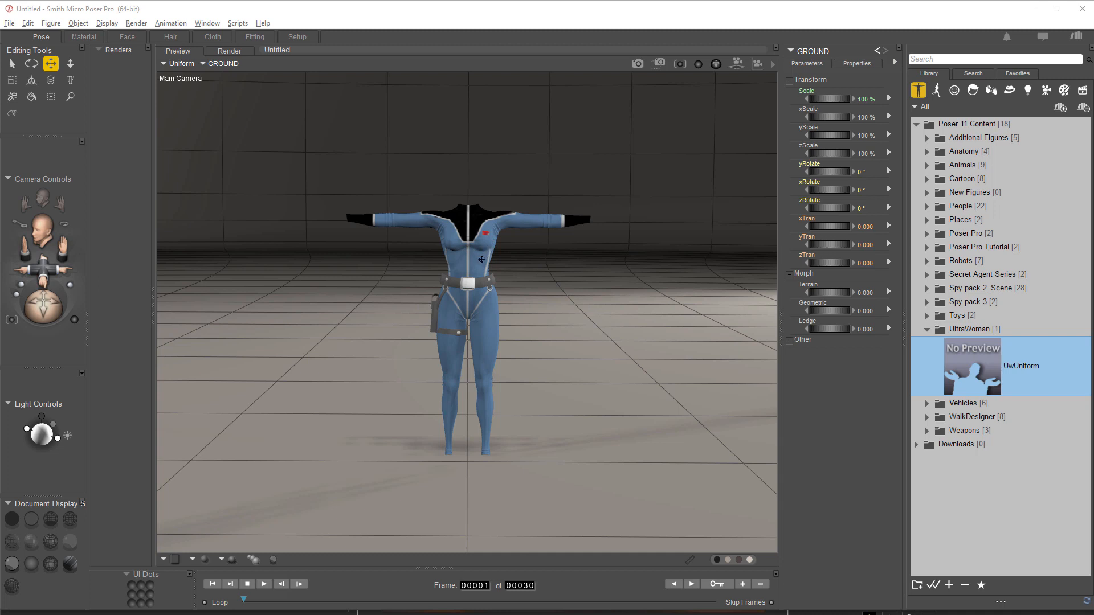
{"action": "mouse_move", "coordinate": [489, 347]}
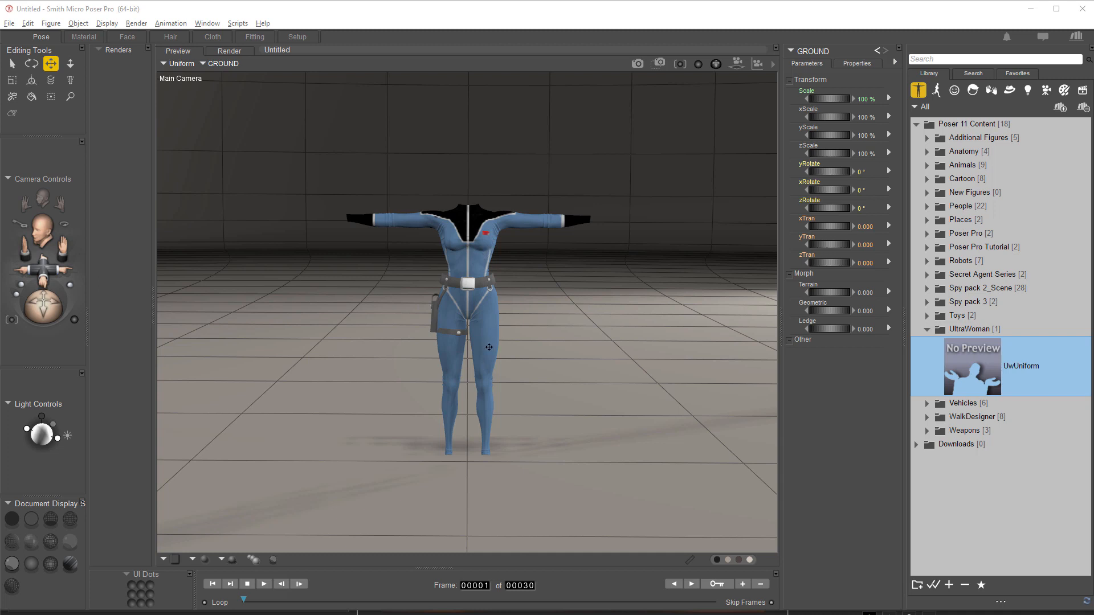
- Delete the selected Uniform figure and deselect, leaving only the holster belt in the scene
{"action": "left_click", "coordinate": [466, 348]}
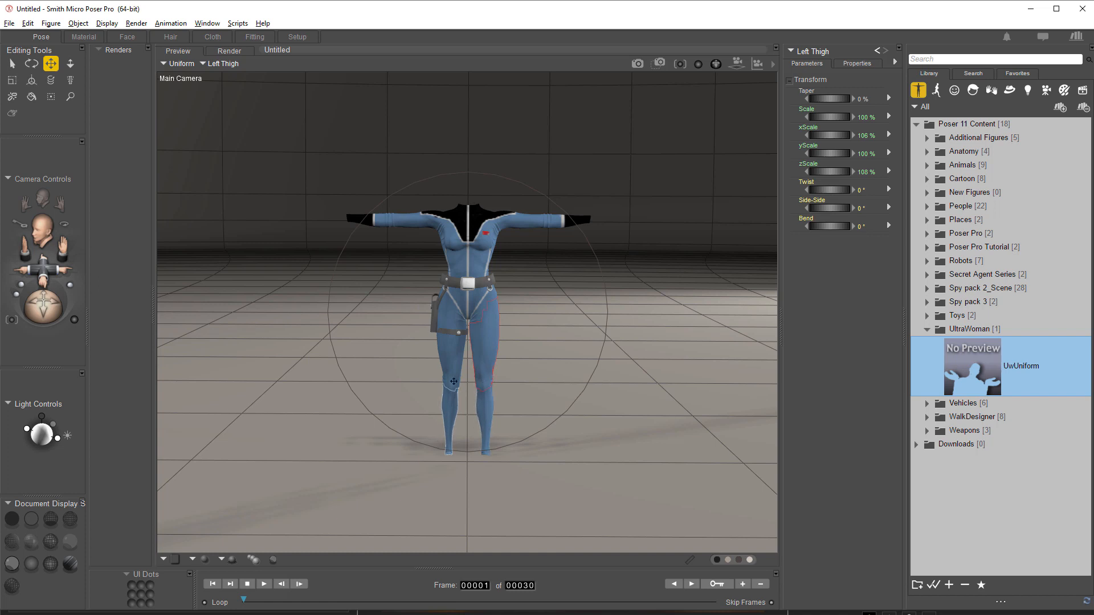
{"action": "left_click", "coordinate": [488, 371]}
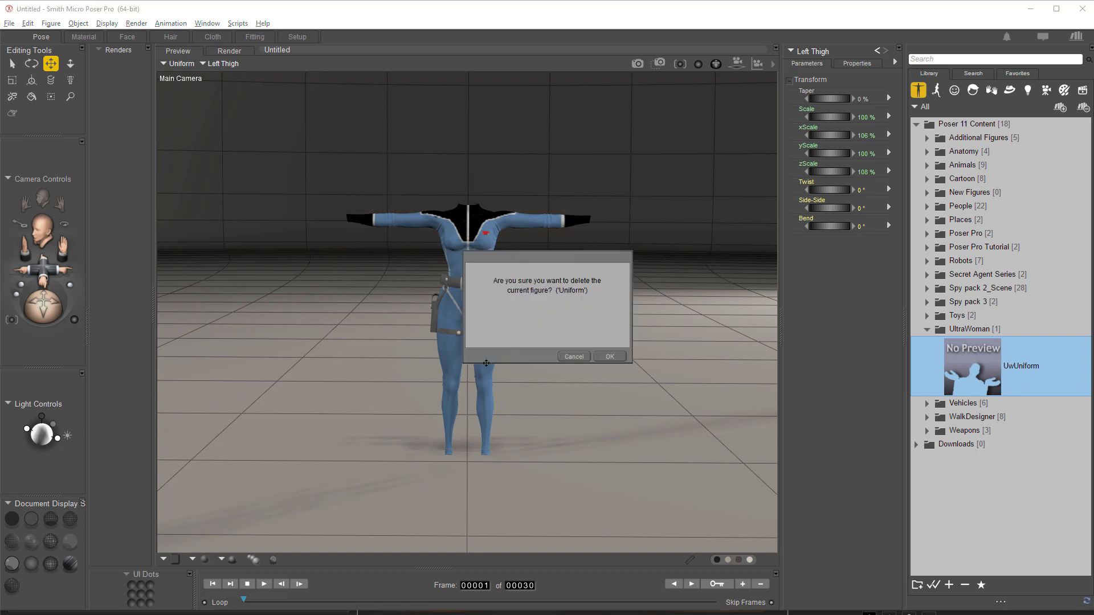
{"action": "left_click", "coordinate": [609, 356]}
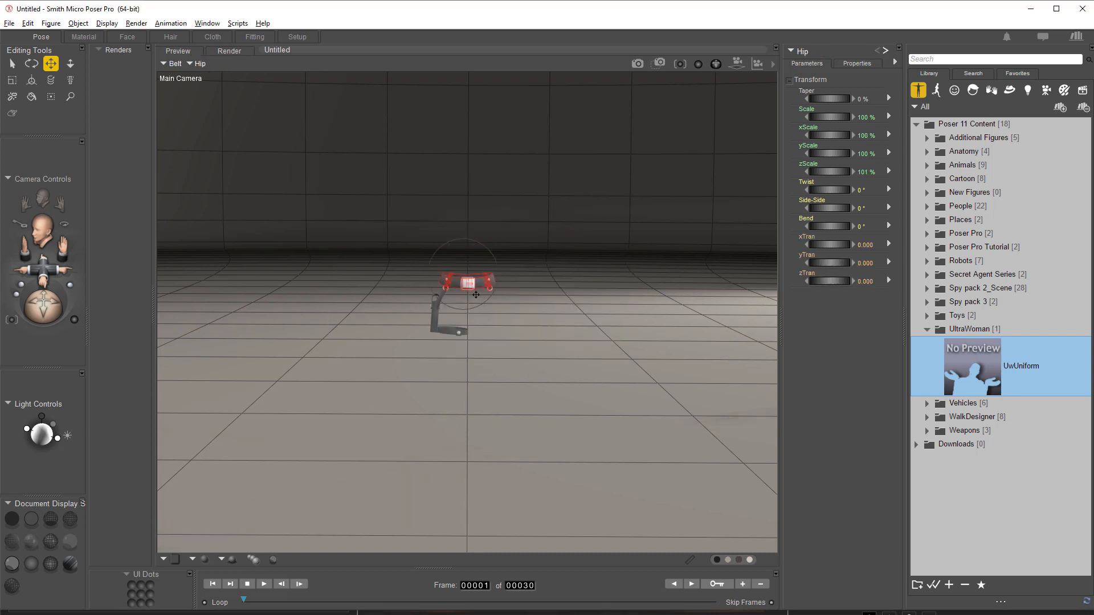
{"action": "left_click", "coordinate": [462, 296]}
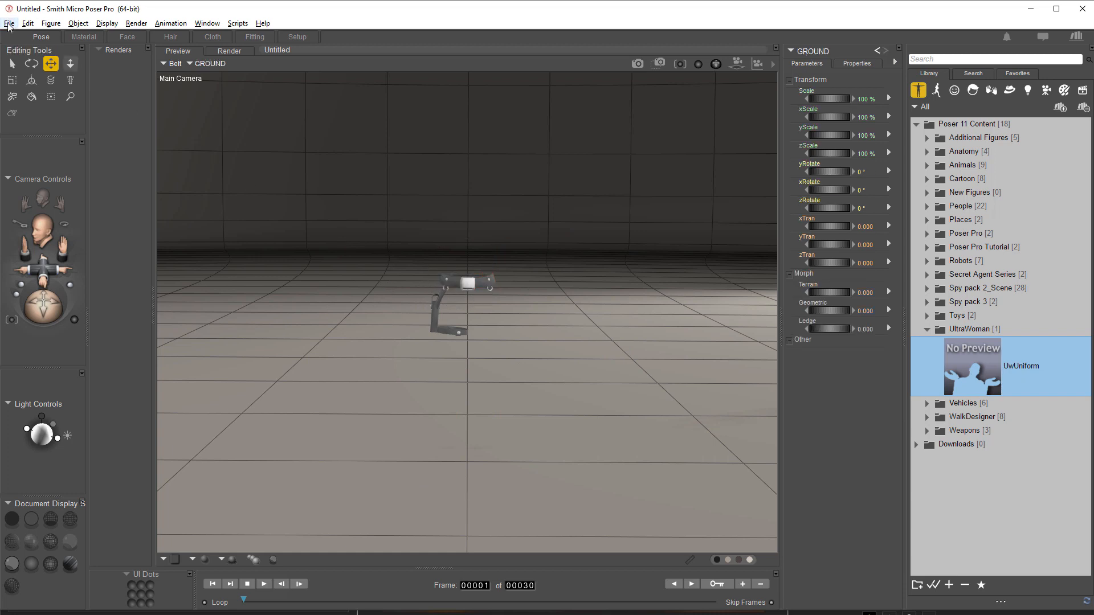
- Export the belt as a single-frame Wavefront OBJ named Holster, replacing the existing file
{"action": "left_click", "coordinate": [10, 23]}
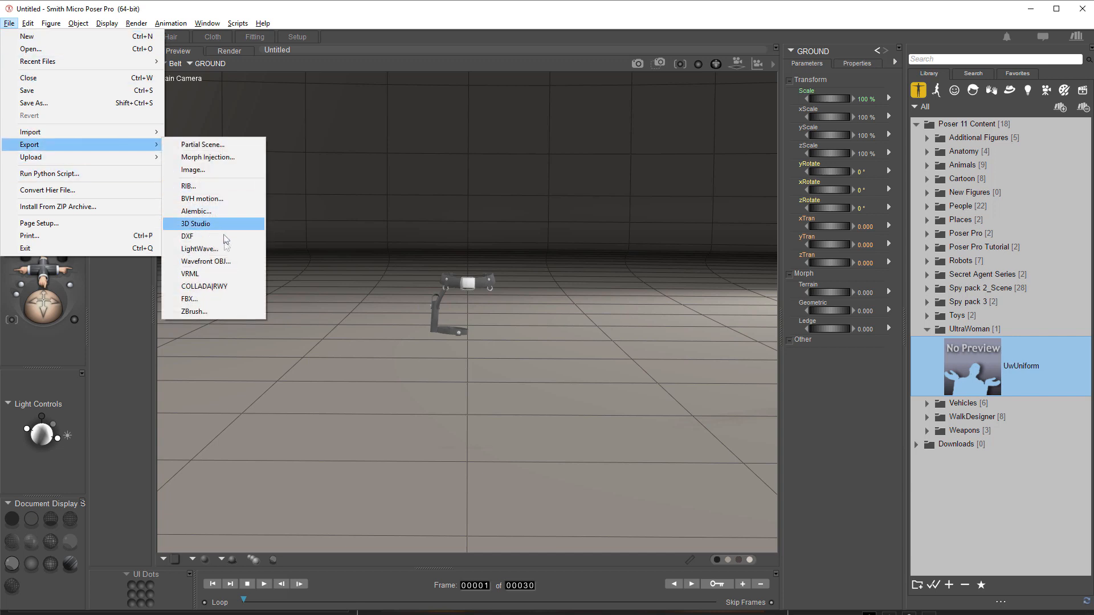
{"action": "left_click", "coordinate": [198, 223]}
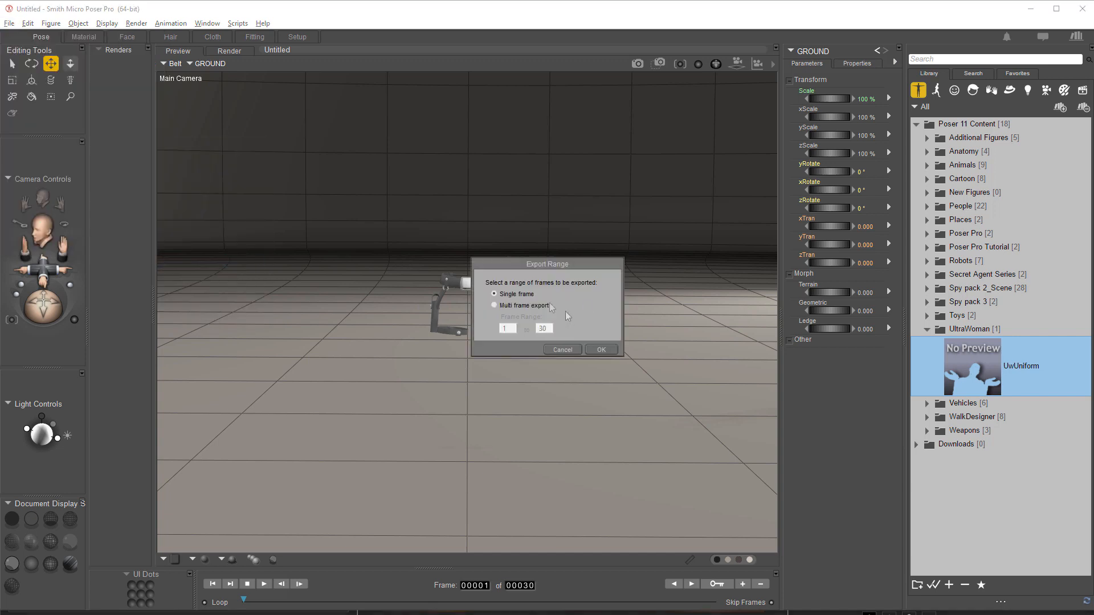
{"action": "left_click", "coordinate": [600, 350]}
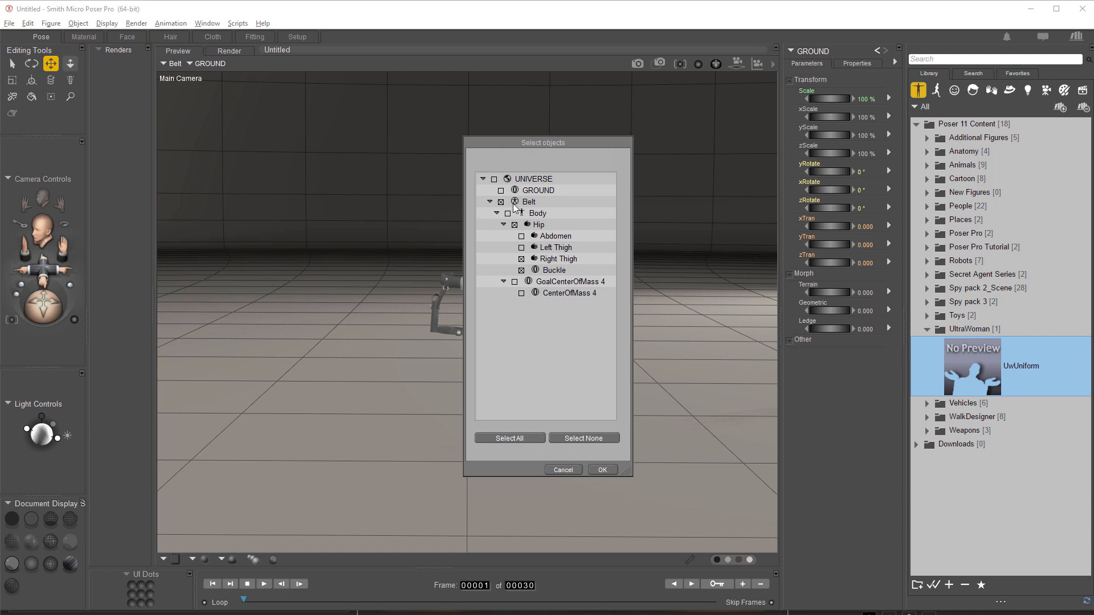
{"action": "left_click", "coordinate": [602, 468]}
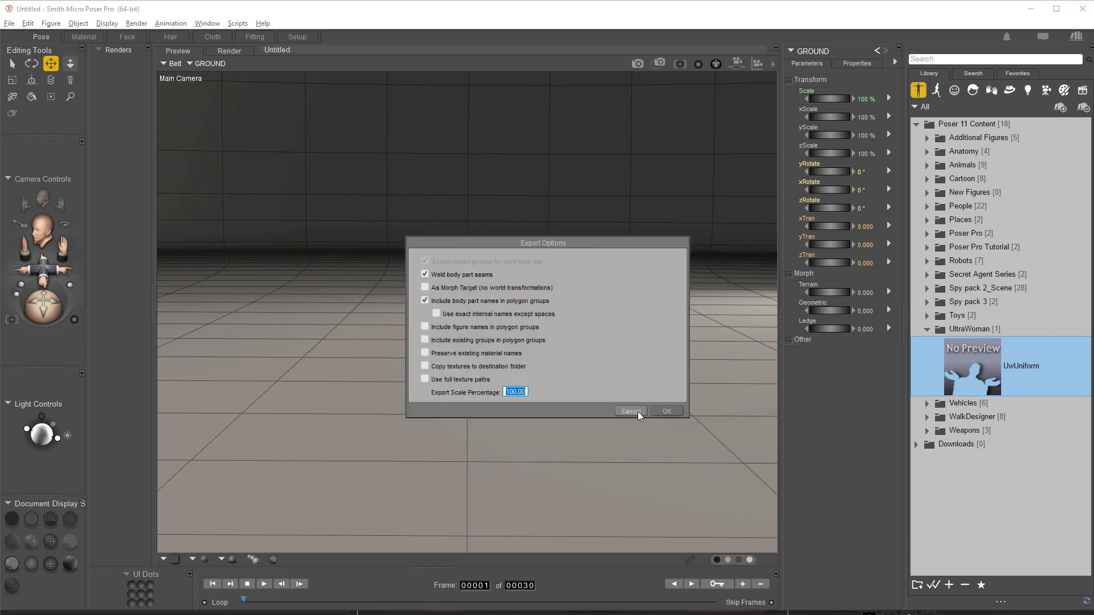
{"action": "left_click", "coordinate": [666, 410]}
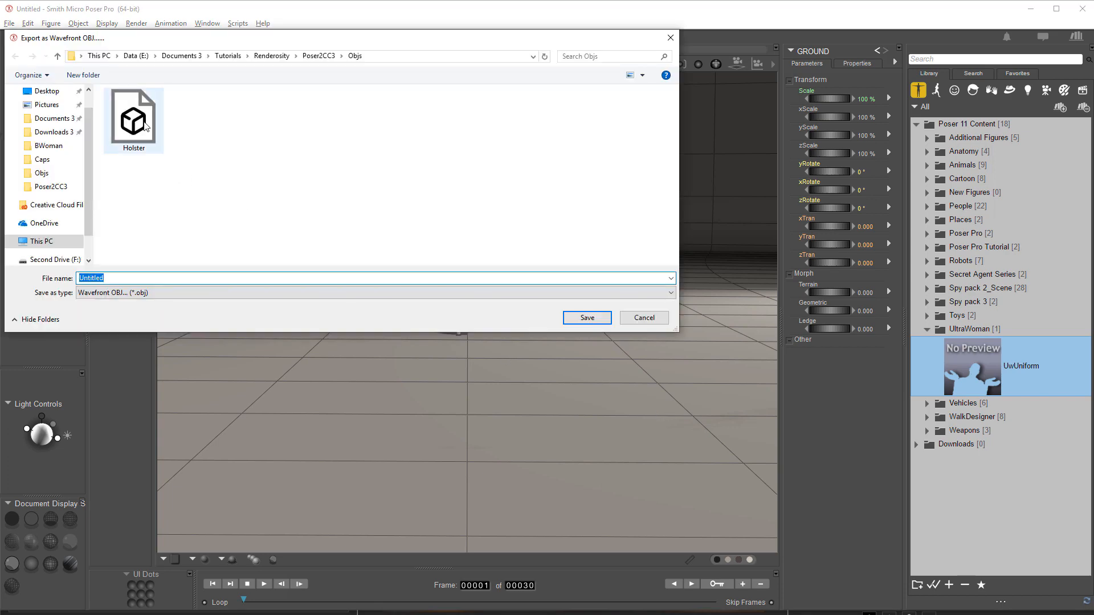
{"action": "left_click", "coordinate": [586, 318]}
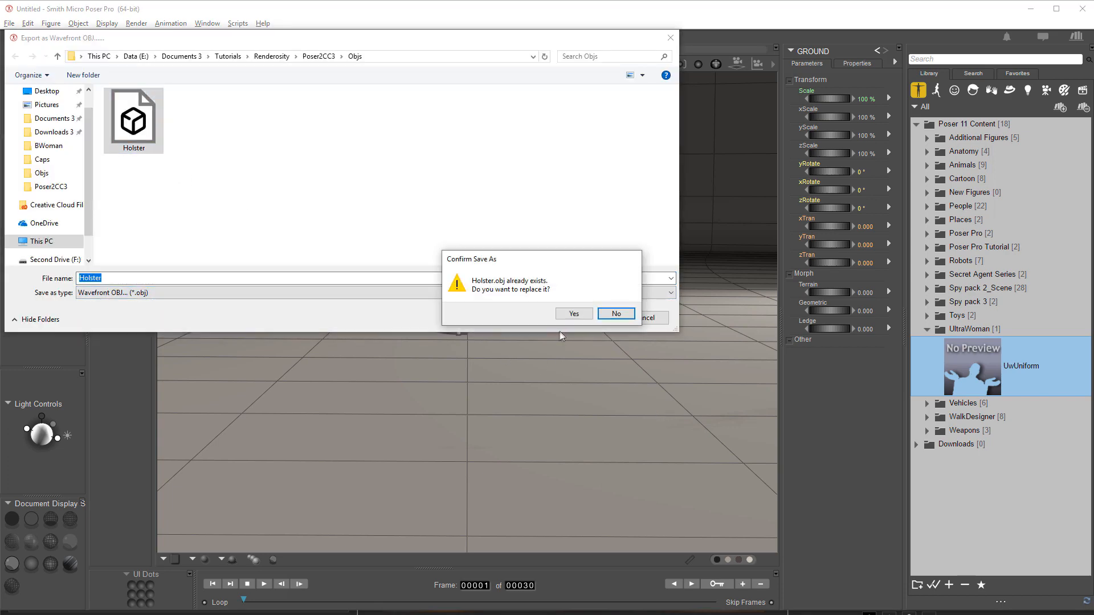
{"action": "left_click", "coordinate": [573, 313]}
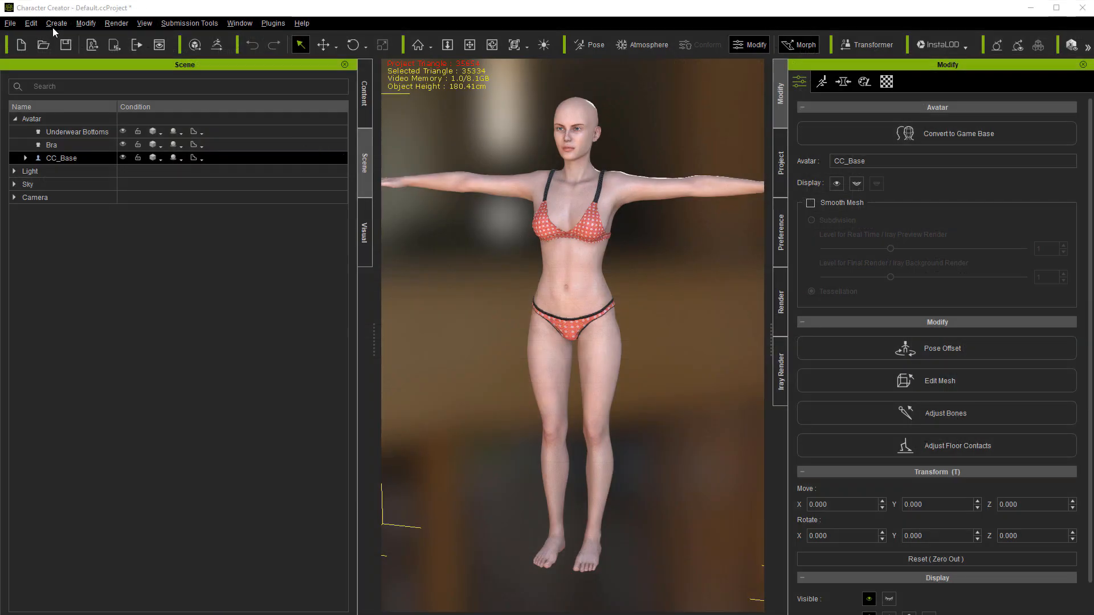
- Import Holster.obj as an accessory, select it and scale it to 9999.9 around the hips
{"action": "left_click", "coordinate": [56, 23]}
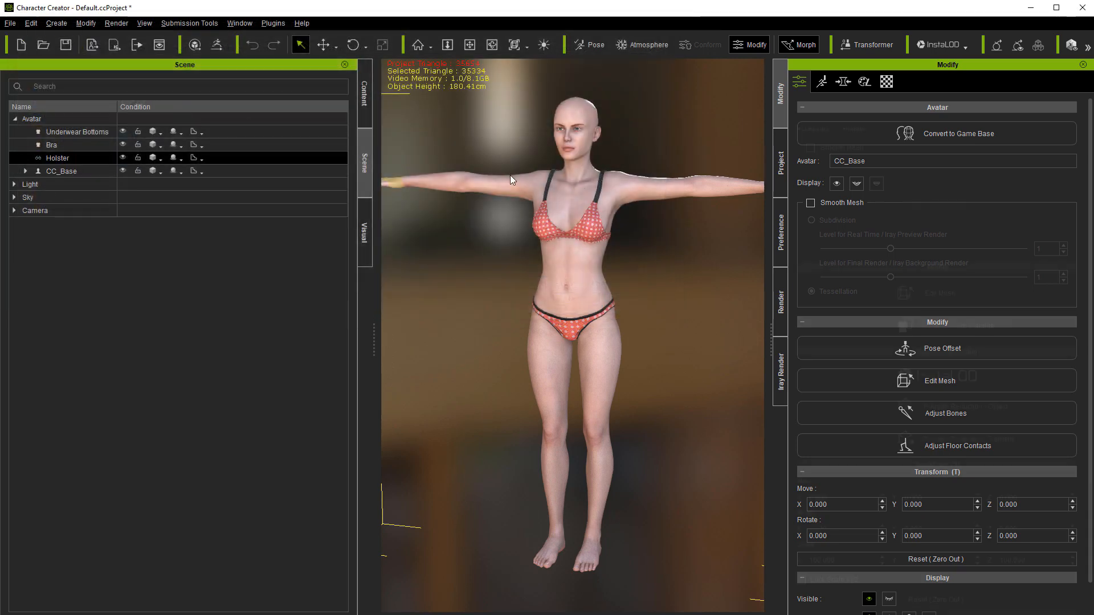
{"action": "left_click", "coordinate": [57, 157]}
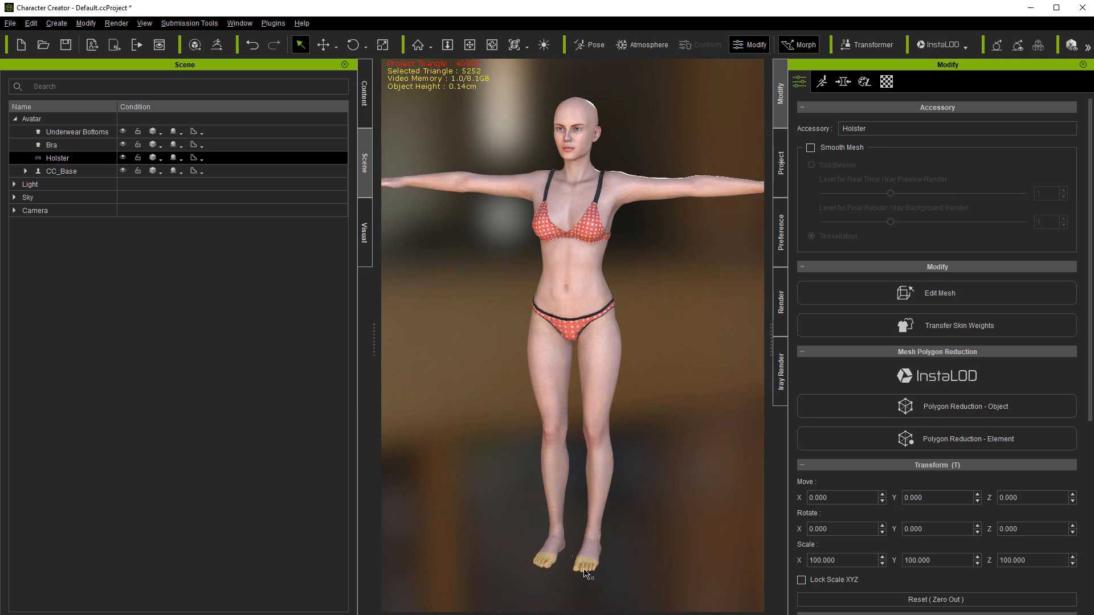
{"action": "left_click", "coordinate": [354, 44]}
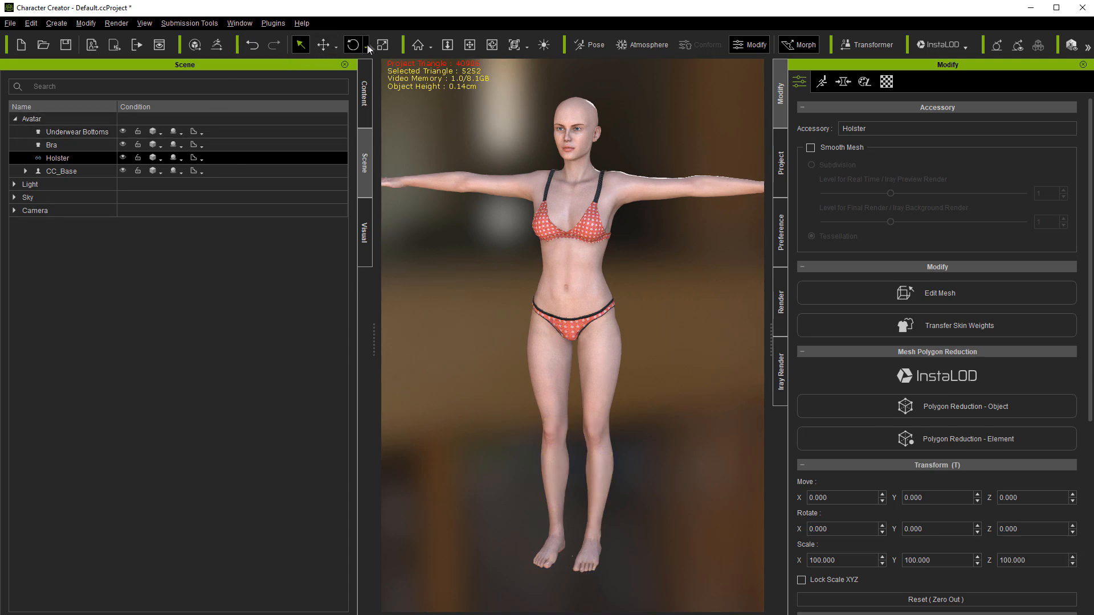
{"action": "left_click", "coordinate": [382, 44]}
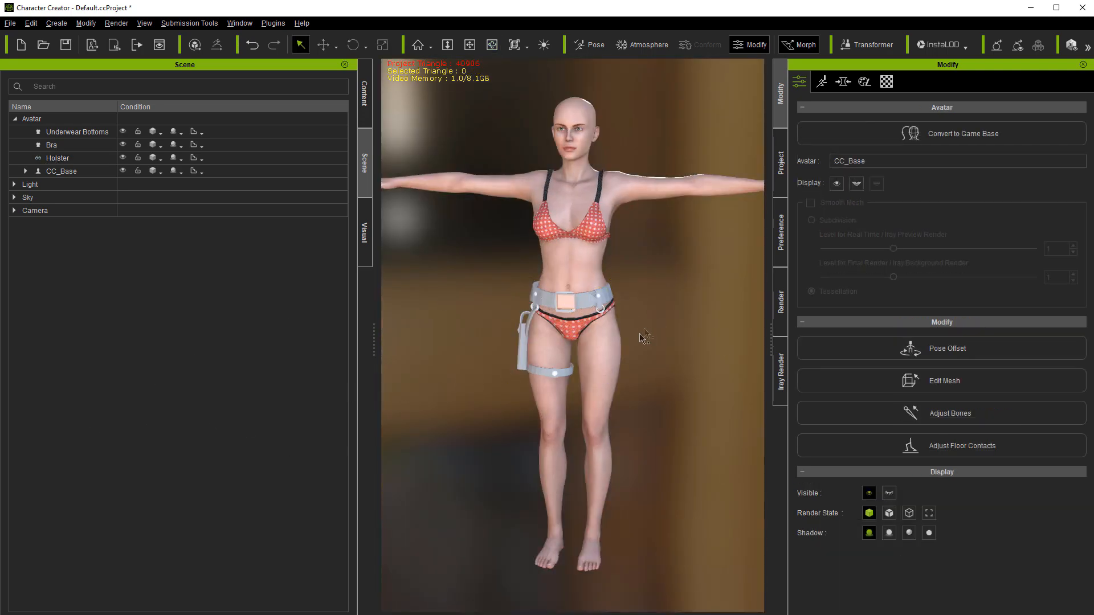
- Move and scale the Holster accessory until it sits snugly on the avatar's hips and thigh
{"action": "left_click", "coordinate": [57, 157]}
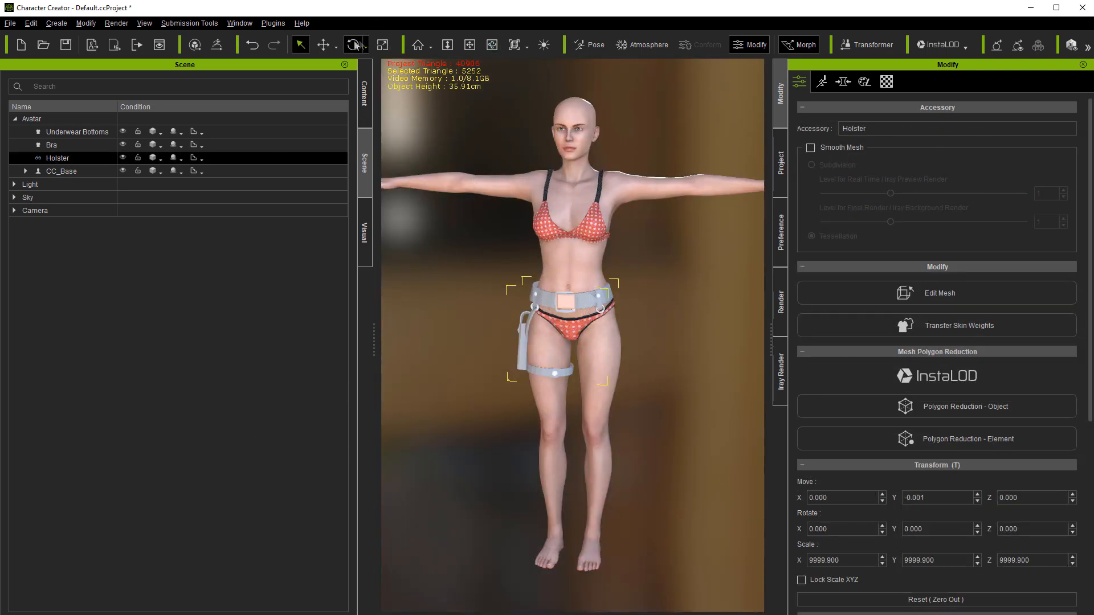
{"action": "left_click", "coordinate": [326, 44]}
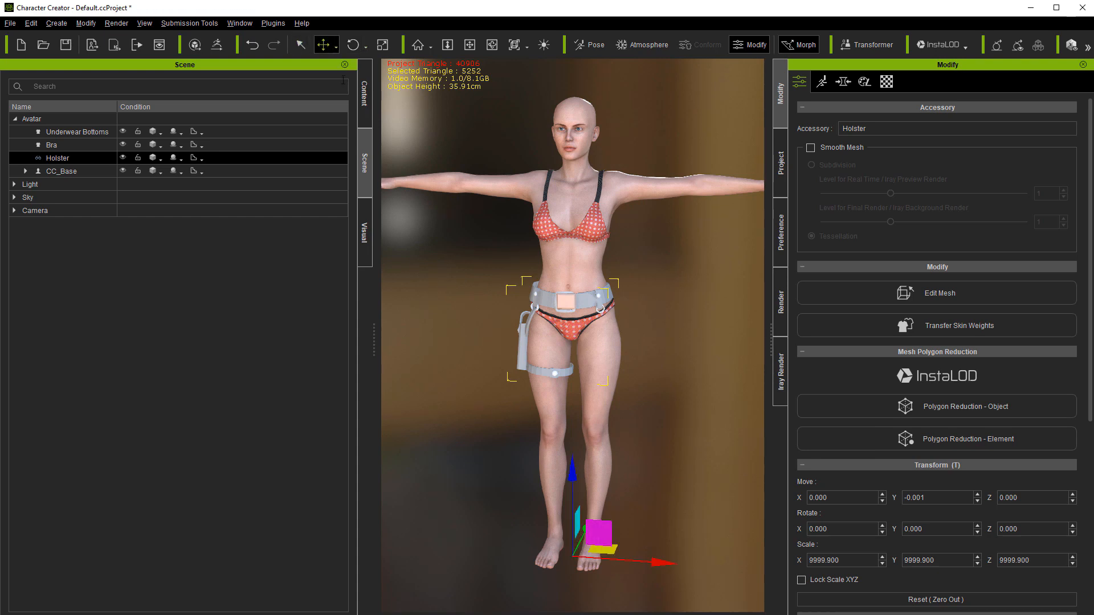
{"action": "left_click", "coordinate": [491, 45]}
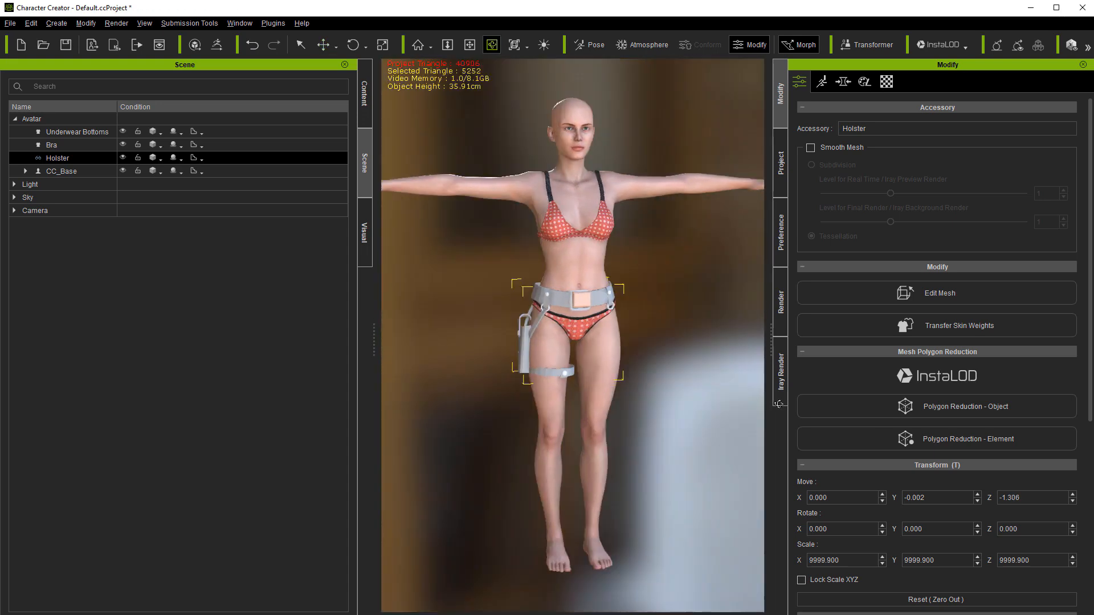
{"action": "left_click", "coordinate": [325, 45]}
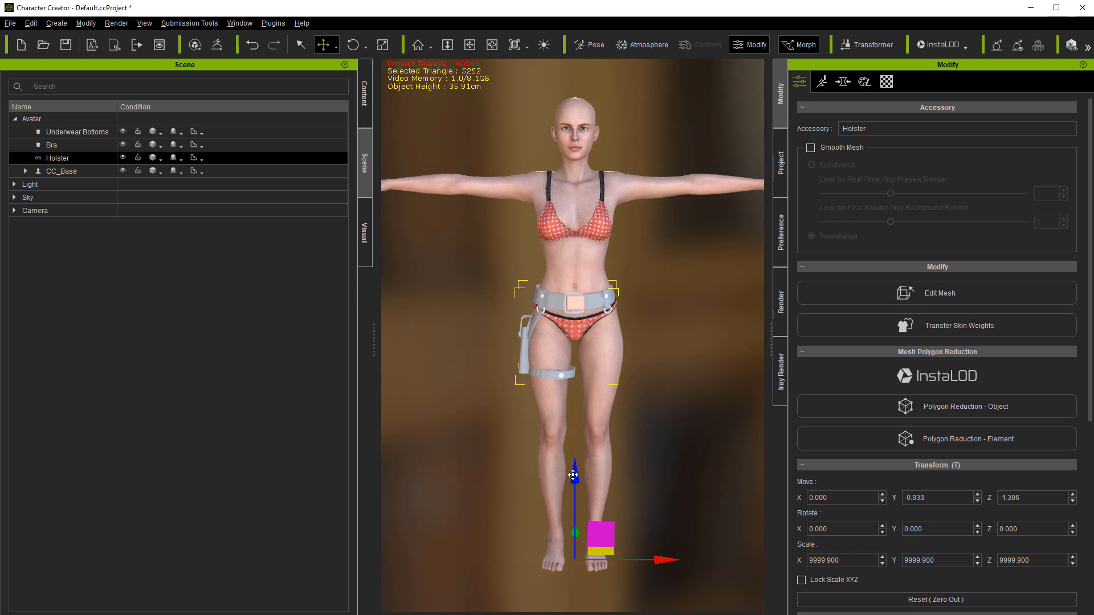
{"action": "mouse_move", "coordinate": [689, 586]}
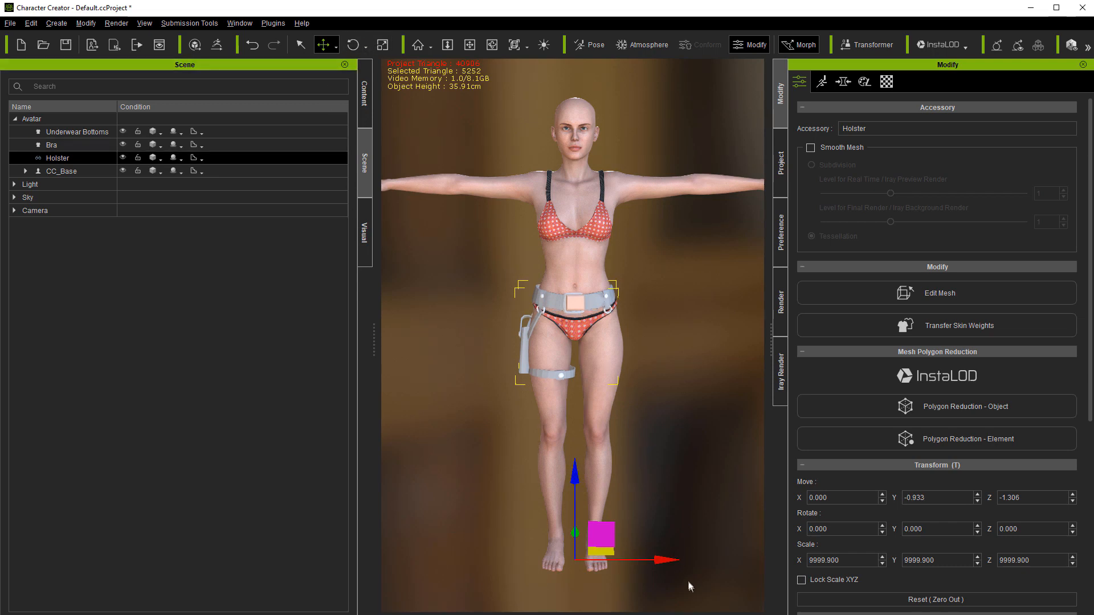
{"action": "mouse_move", "coordinate": [661, 561]}
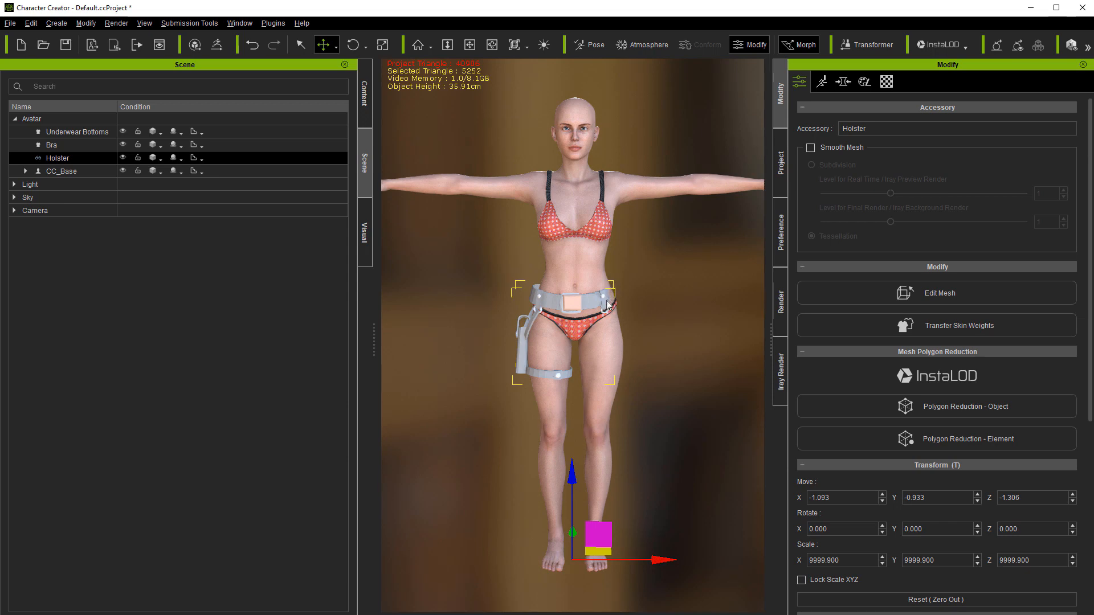
{"action": "mouse_move", "coordinate": [809, 344]}
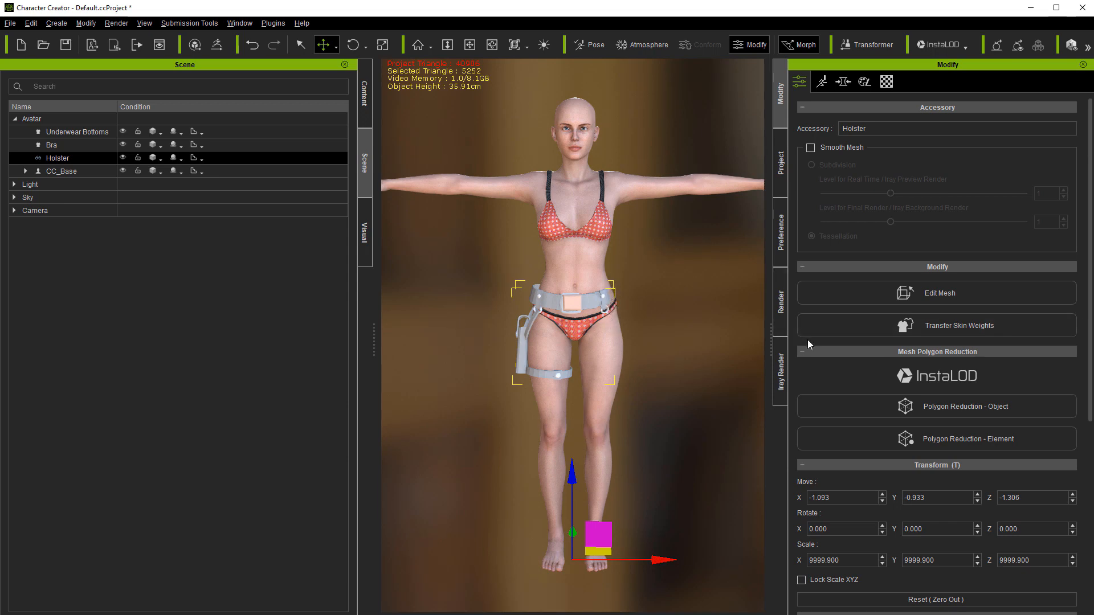
{"action": "left_click", "coordinate": [958, 325]}
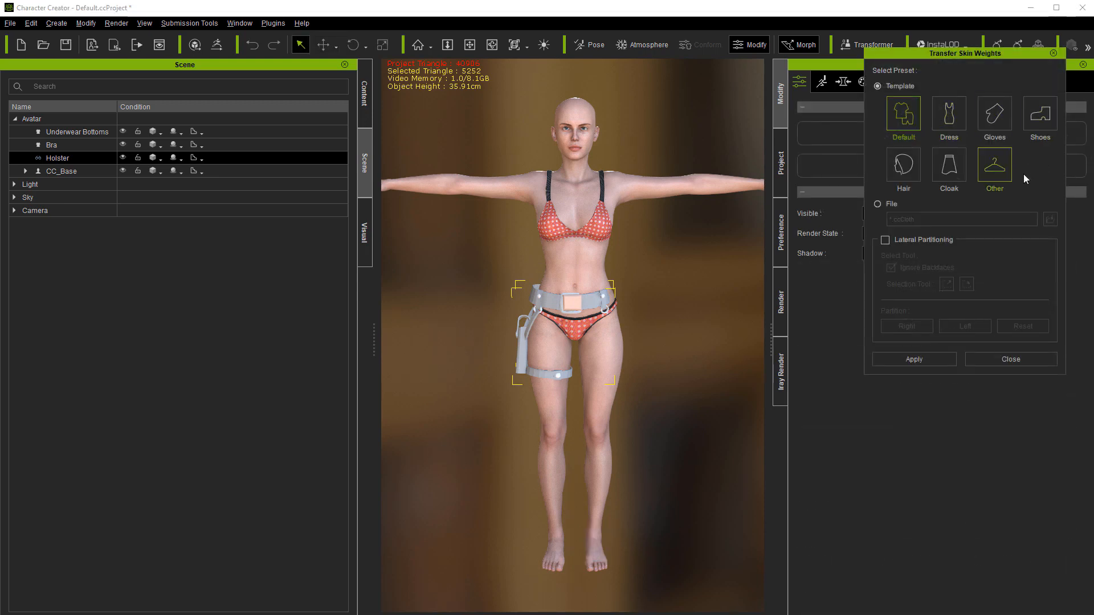
- Transfer skin weights from the Default template onto the holster so it becomes cloth
{"action": "left_click", "coordinate": [902, 118]}
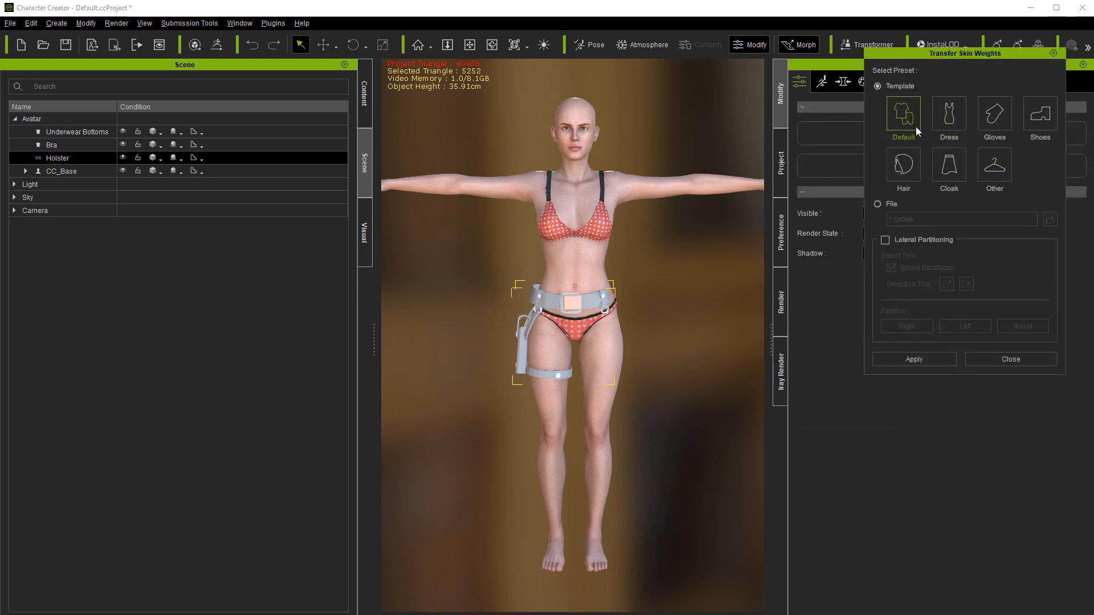
{"action": "left_click", "coordinate": [913, 359]}
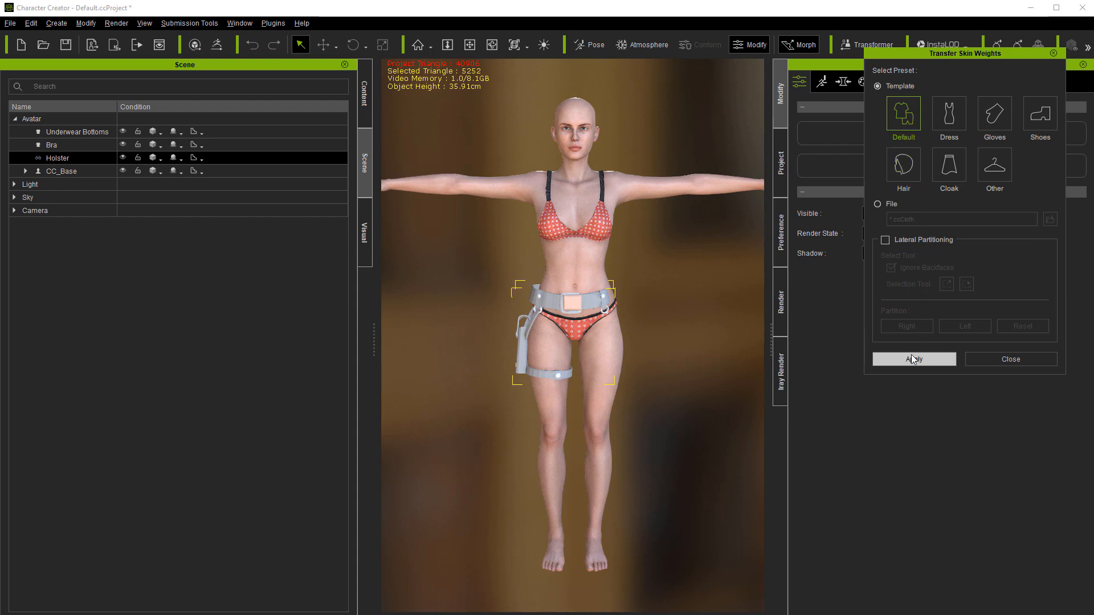
{"action": "left_click", "coordinate": [913, 359]}
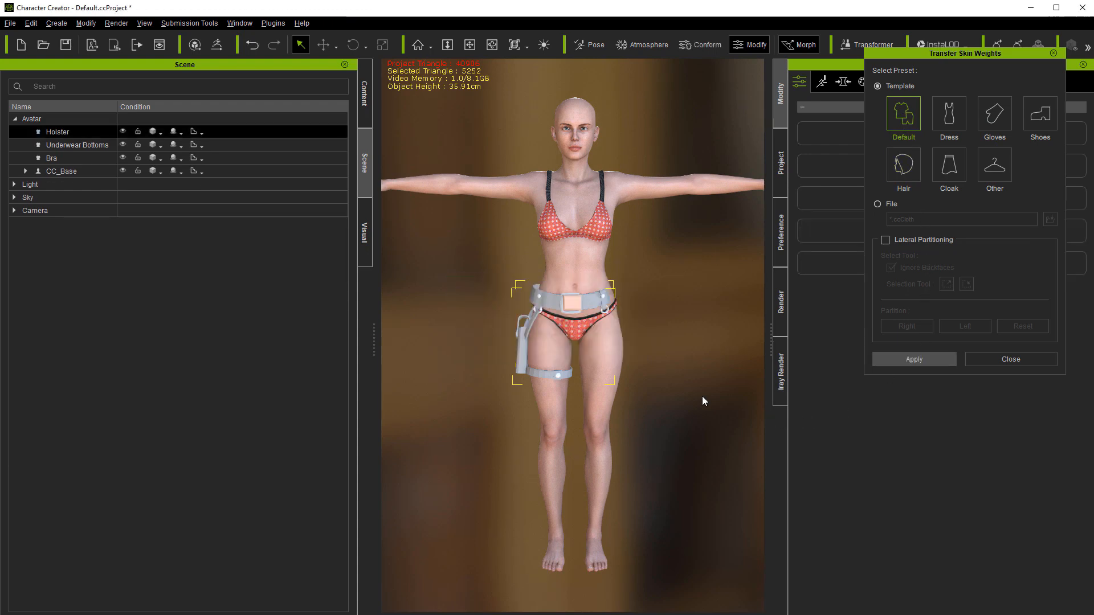
{"action": "mouse_move", "coordinate": [595, 357]}
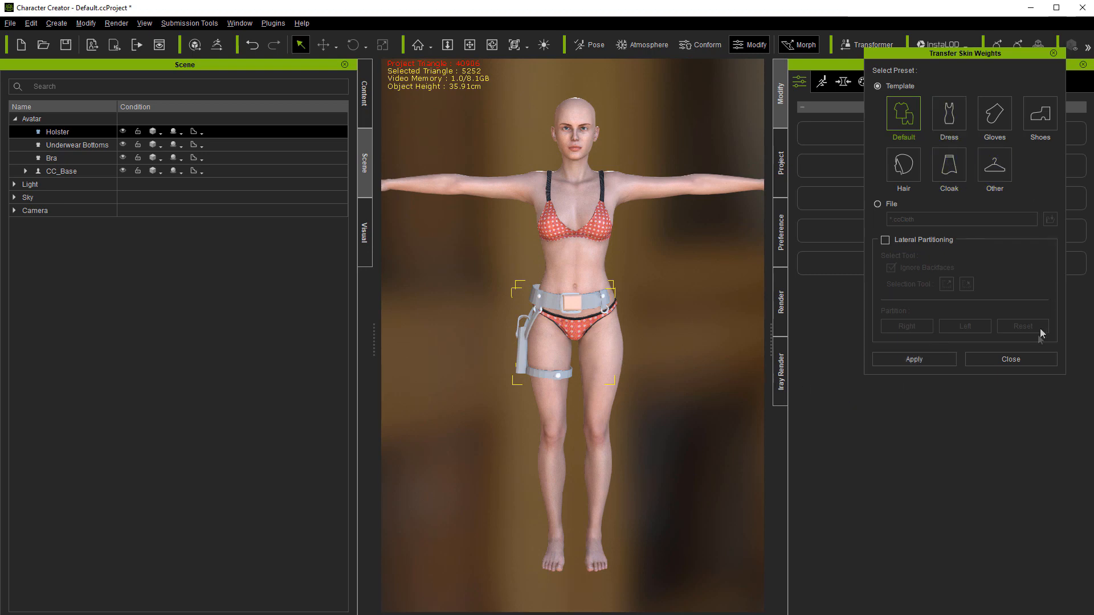
{"action": "left_click", "coordinate": [1010, 359]}
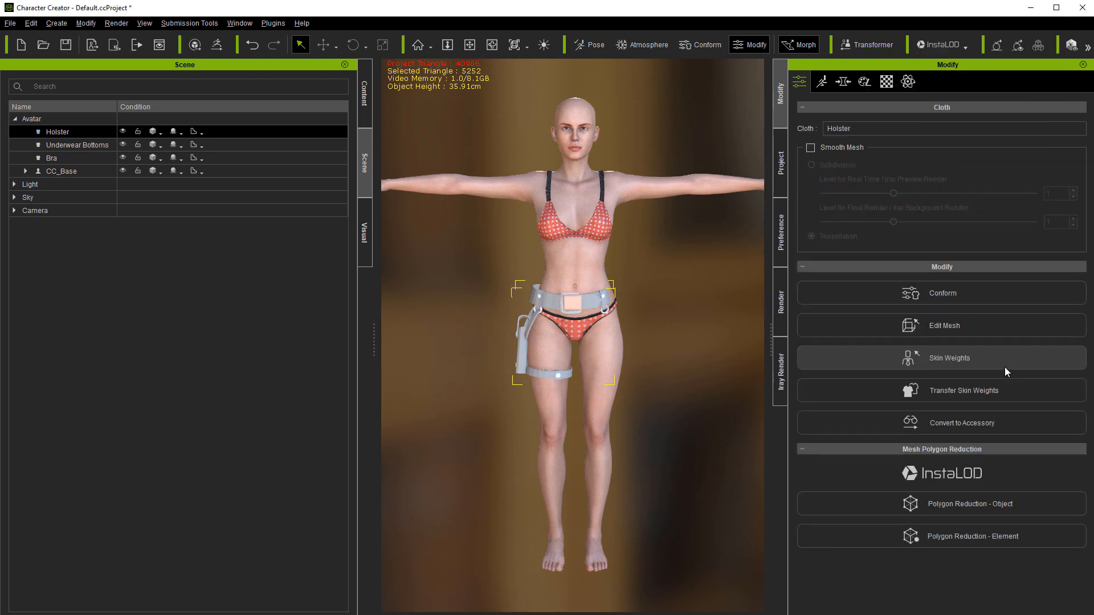
{"action": "mouse_move", "coordinate": [693, 44]}
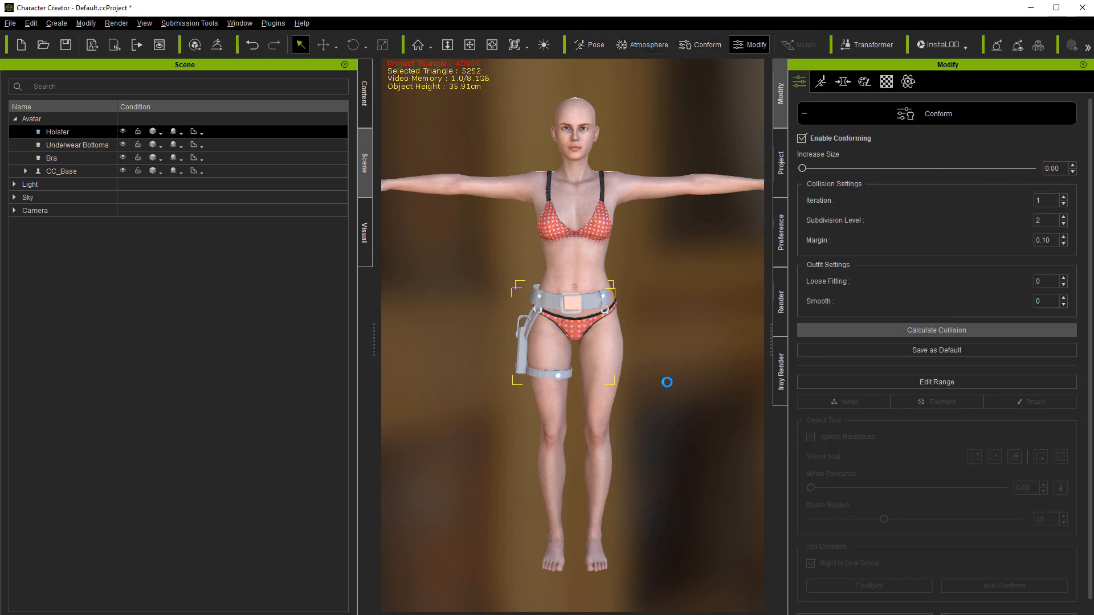
- Keep conforming enabled on the holster and set Increase Size to 0.10
{"action": "left_click", "coordinate": [937, 330]}
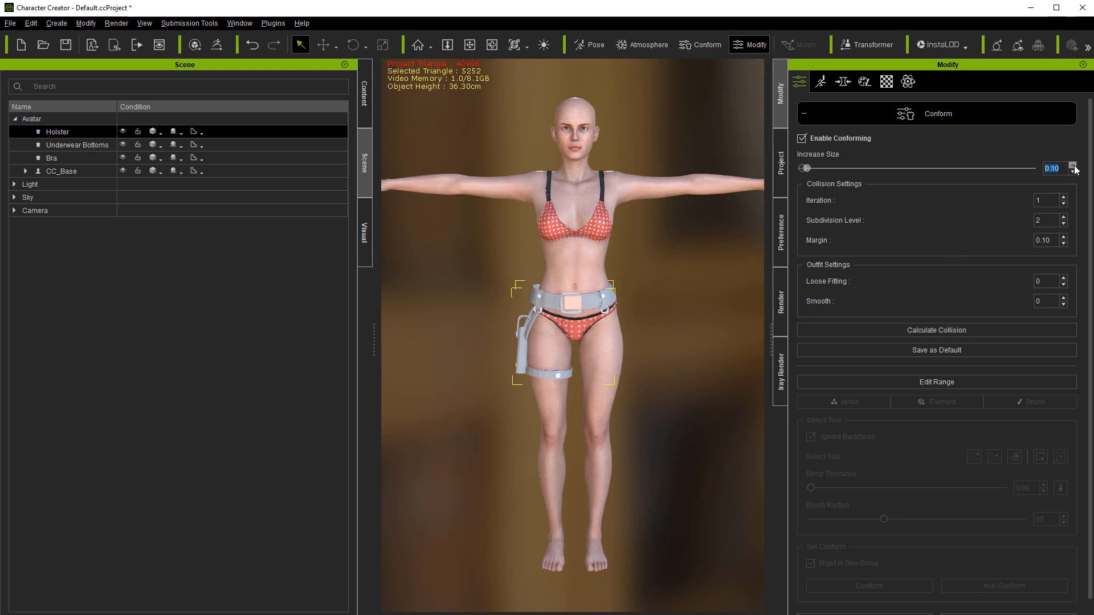
{"action": "left_click", "coordinate": [1078, 165]}
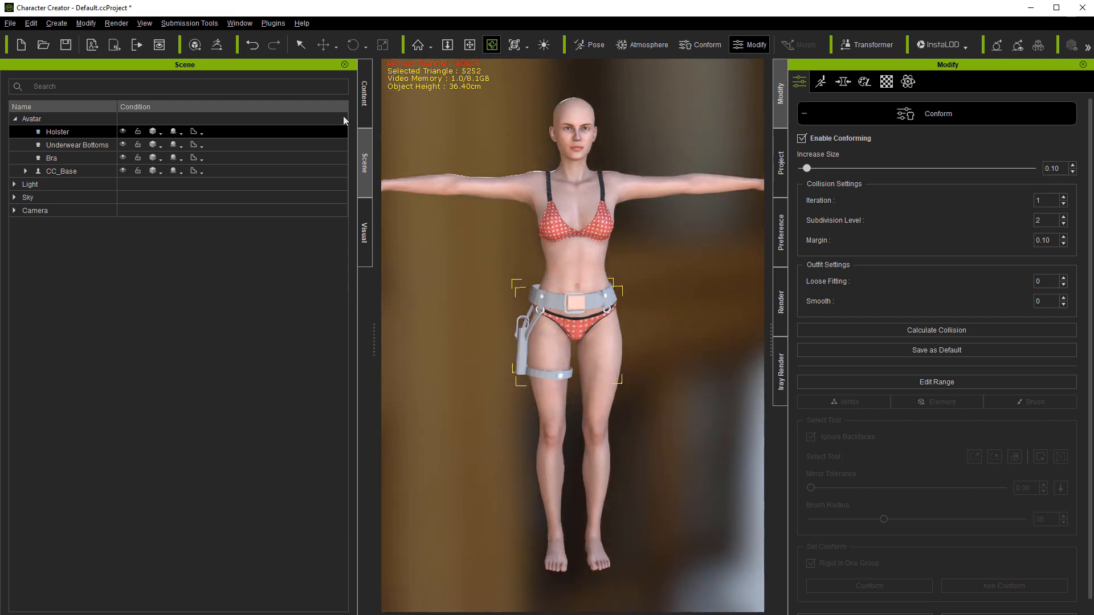
- Apply the Gesture F1 checking pose and another test pose to verify the holster follows the body
{"action": "left_click", "coordinate": [364, 92]}
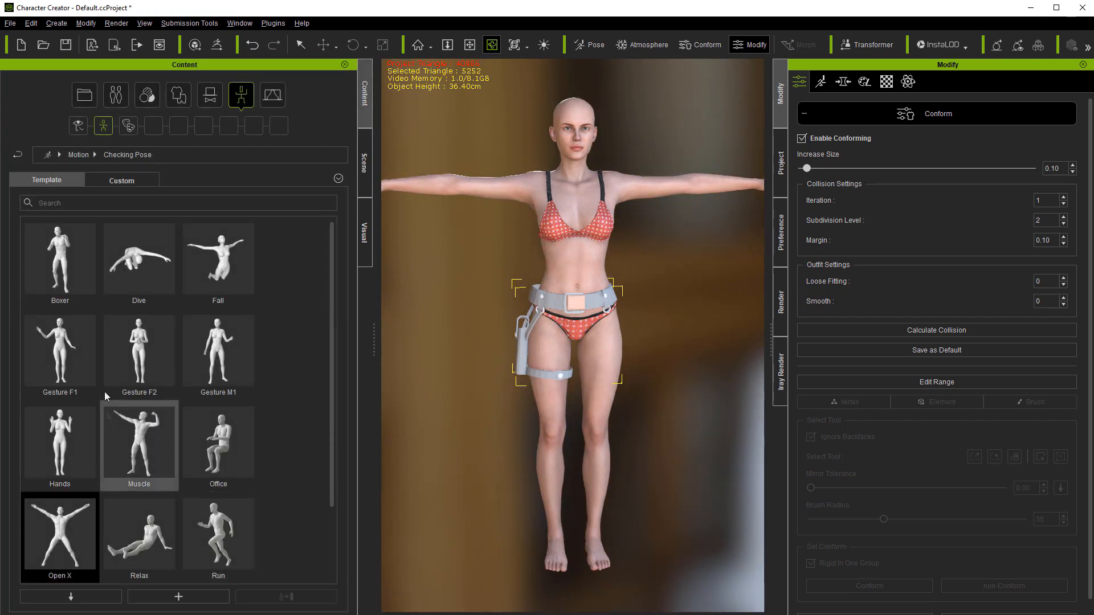
{"action": "double_click", "coordinate": [59, 354]}
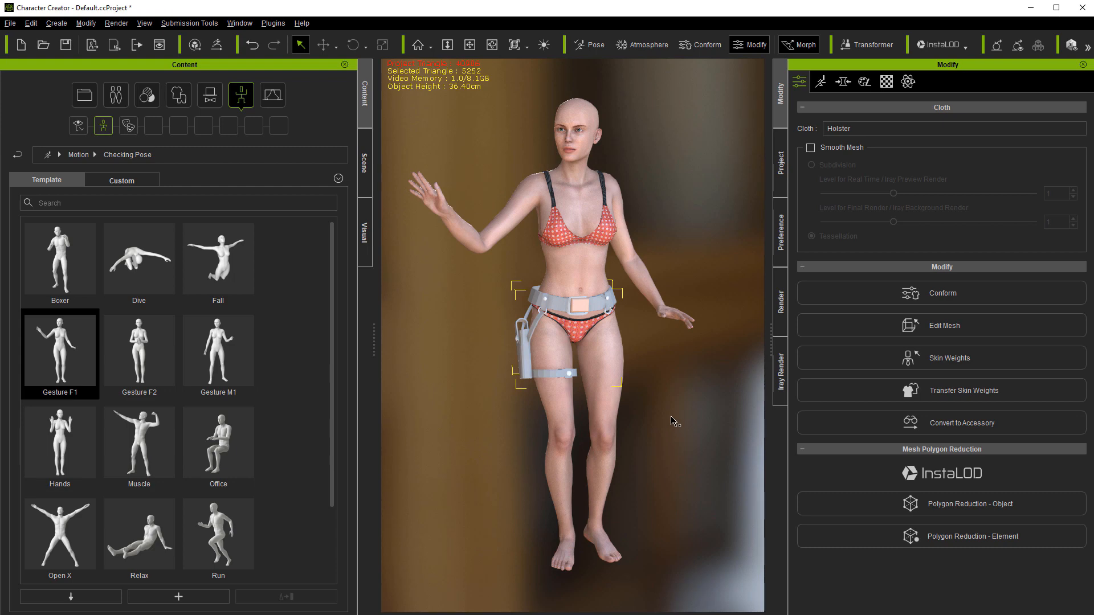
{"action": "double_click", "coordinate": [138, 351]}
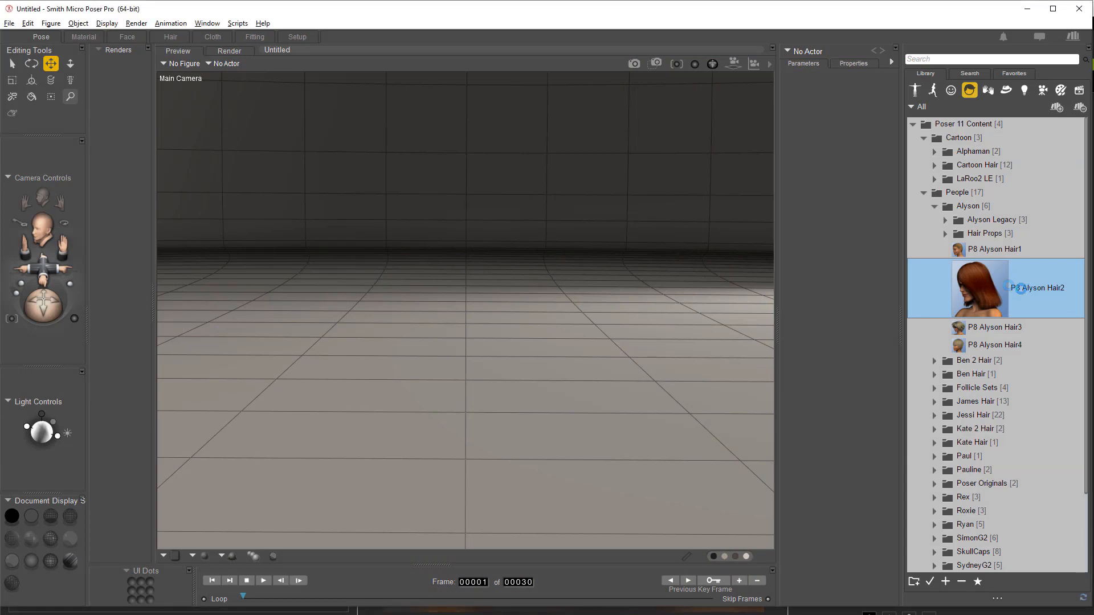
- Load P8 Alyson Hair2 and export it as a single-frame OBJ named hair, replacing the old file
{"action": "double_click", "coordinate": [980, 289]}
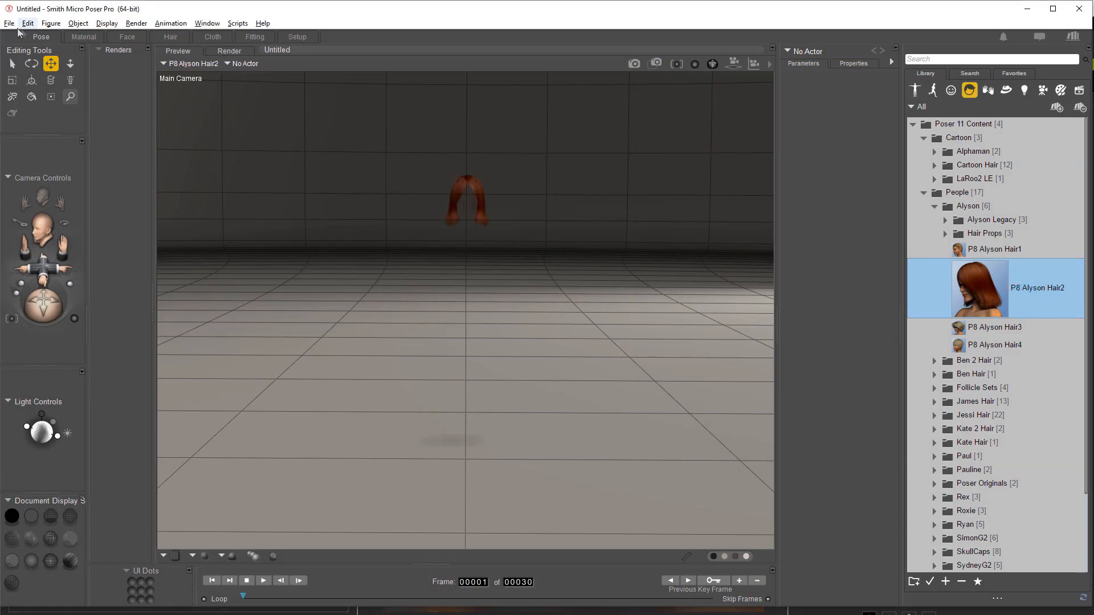
{"action": "left_click", "coordinate": [9, 23]}
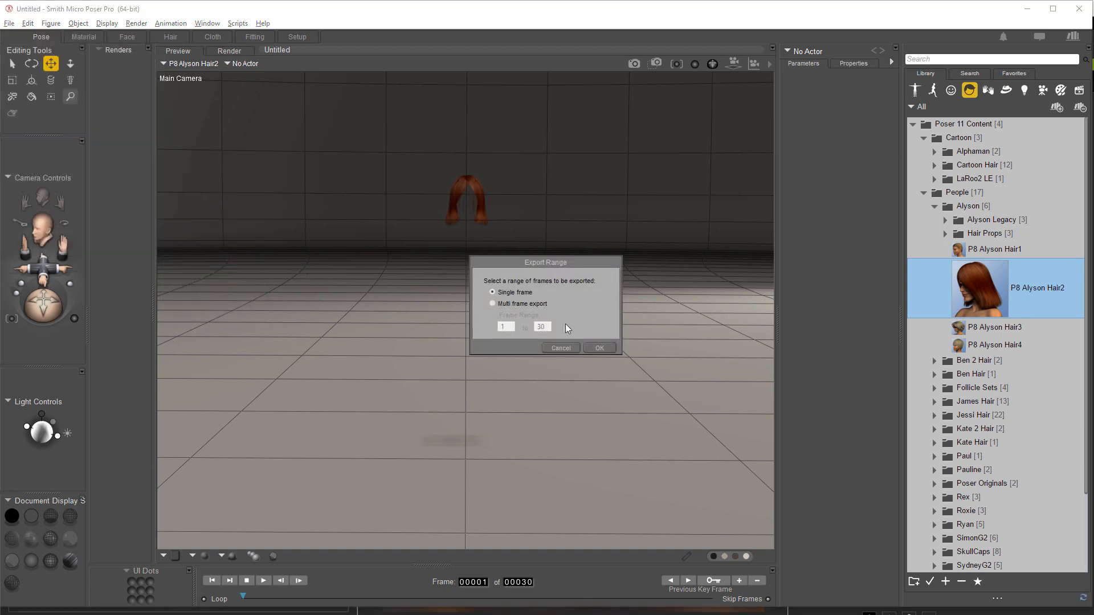
{"action": "left_click", "coordinate": [598, 347]}
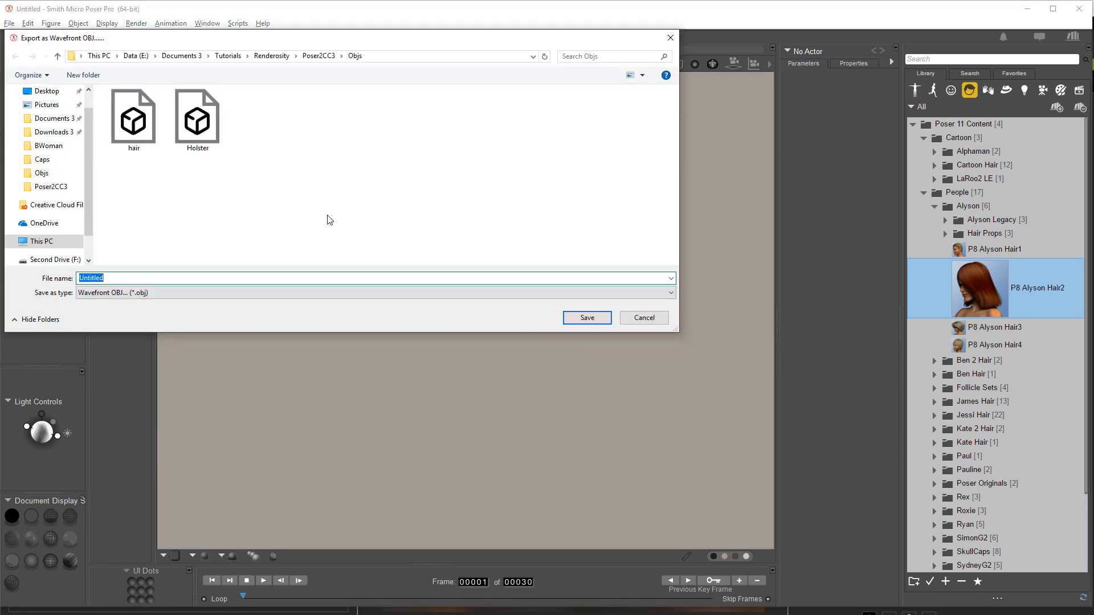
{"action": "left_click", "coordinate": [586, 318]}
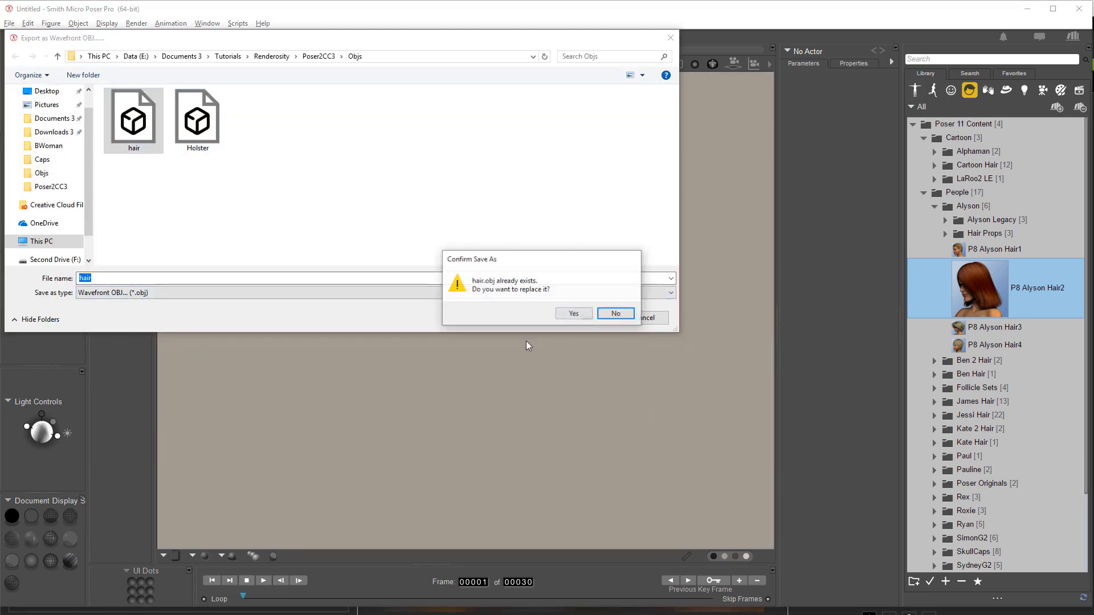
{"action": "left_click", "coordinate": [572, 312]}
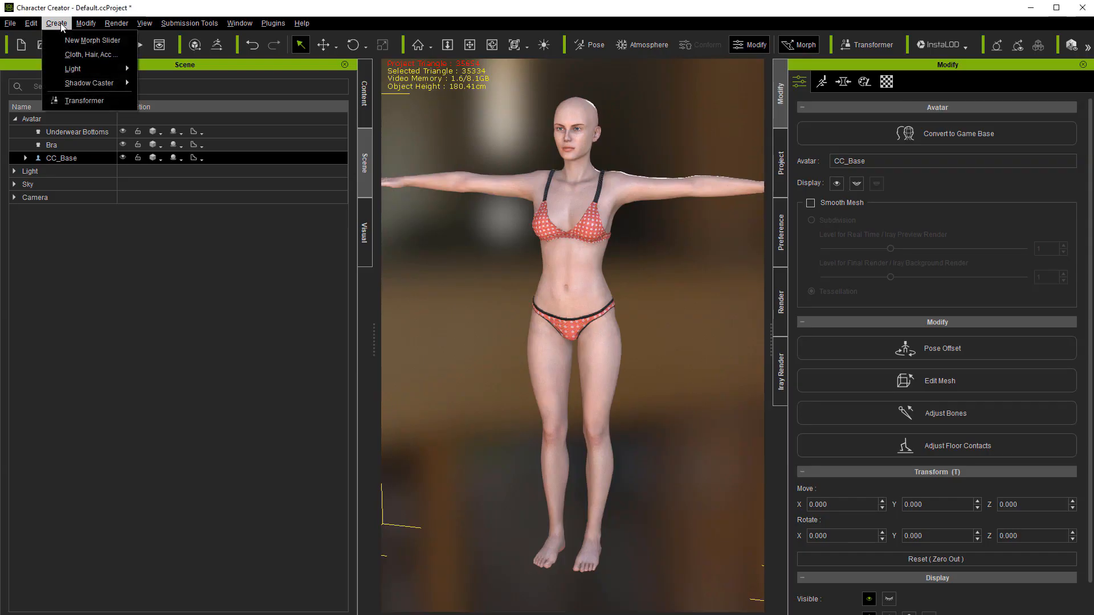
- Import hair.obj as an accessory on the avatar's head and view it from the front
{"action": "left_click", "coordinate": [90, 54]}
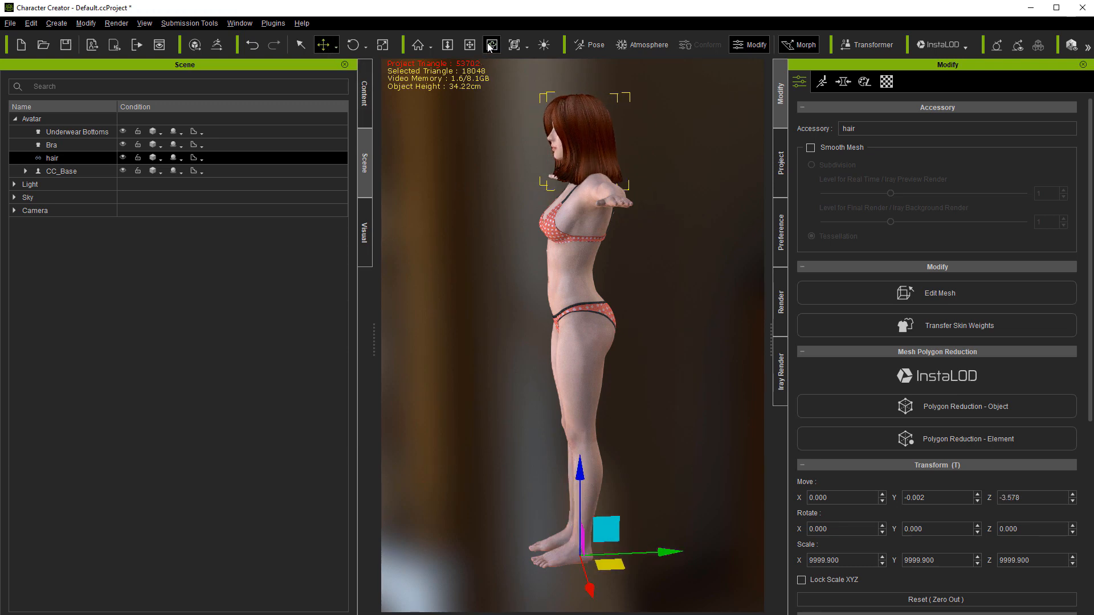
{"action": "left_click", "coordinate": [492, 44]}
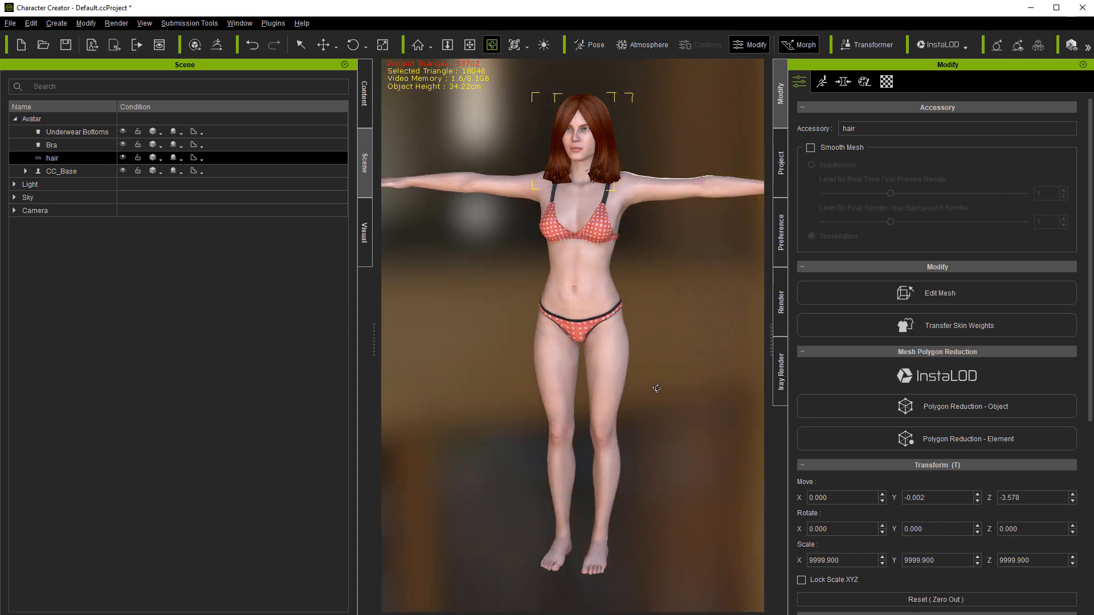
{"action": "left_click", "coordinate": [958, 325]}
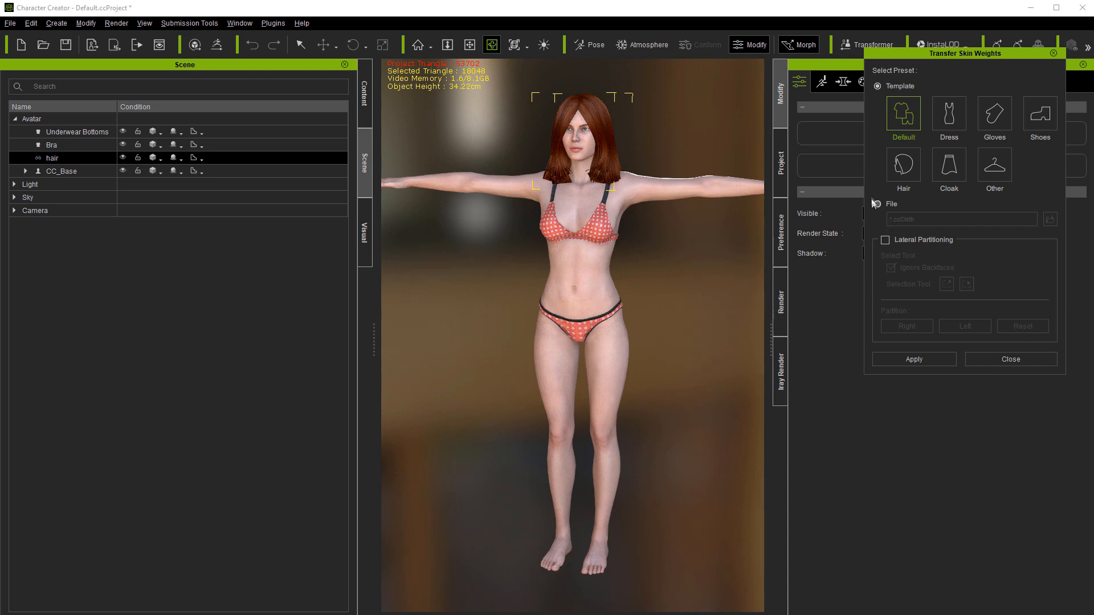
- Choose the Hair weight template for the imported hair's skin-weight transfer
{"action": "left_click", "coordinate": [913, 359]}
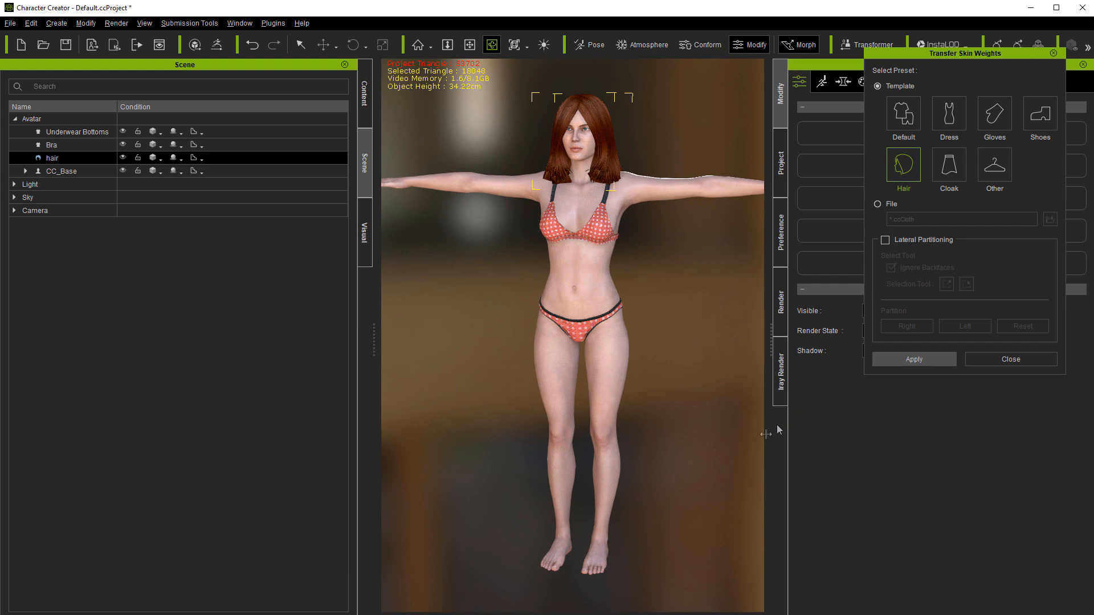
{"action": "mouse_move", "coordinate": [842, 185]}
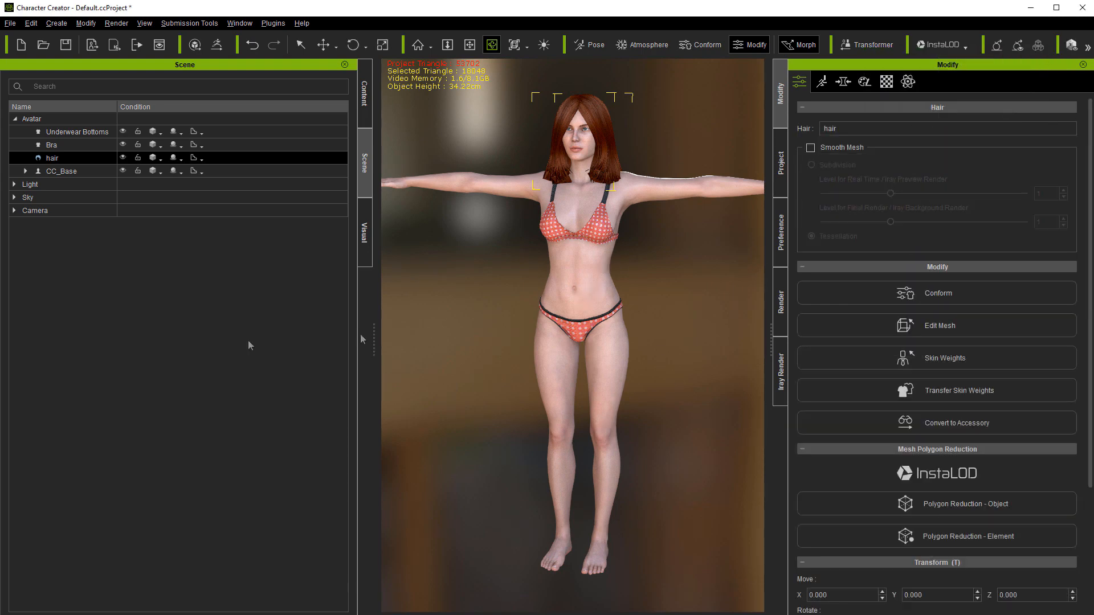
{"action": "mouse_move", "coordinate": [145, 373]}
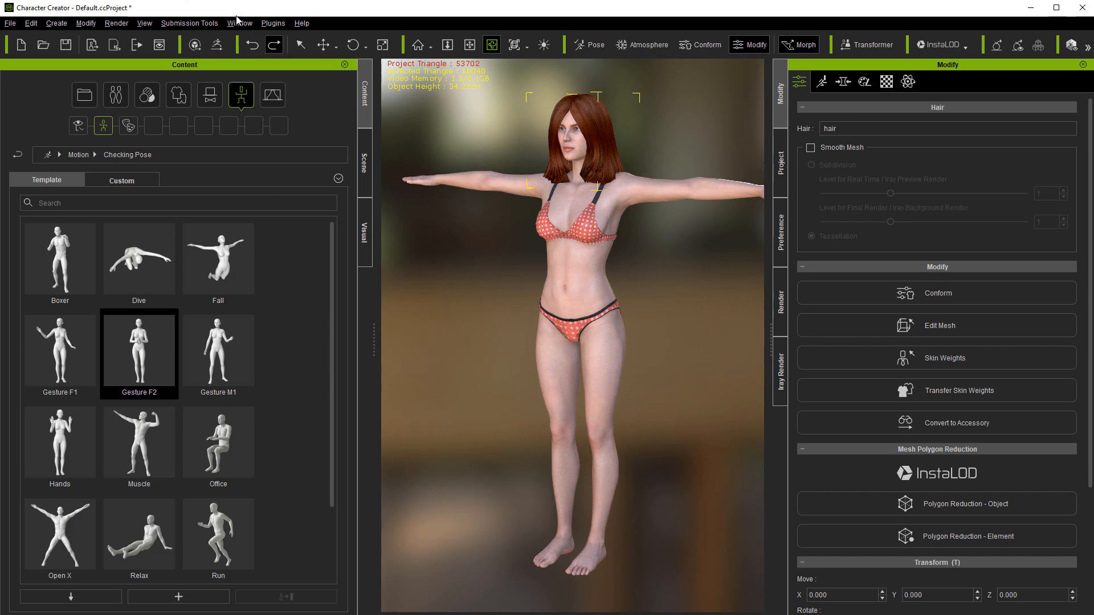
{"action": "left_click", "coordinate": [56, 23]}
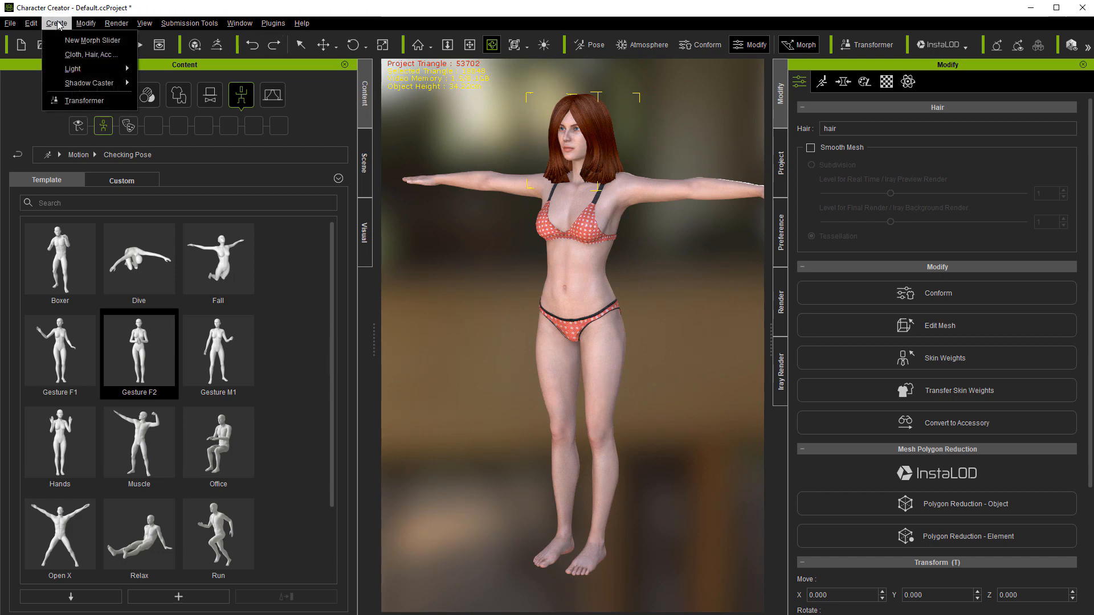
{"action": "mouse_move", "coordinate": [89, 55]}
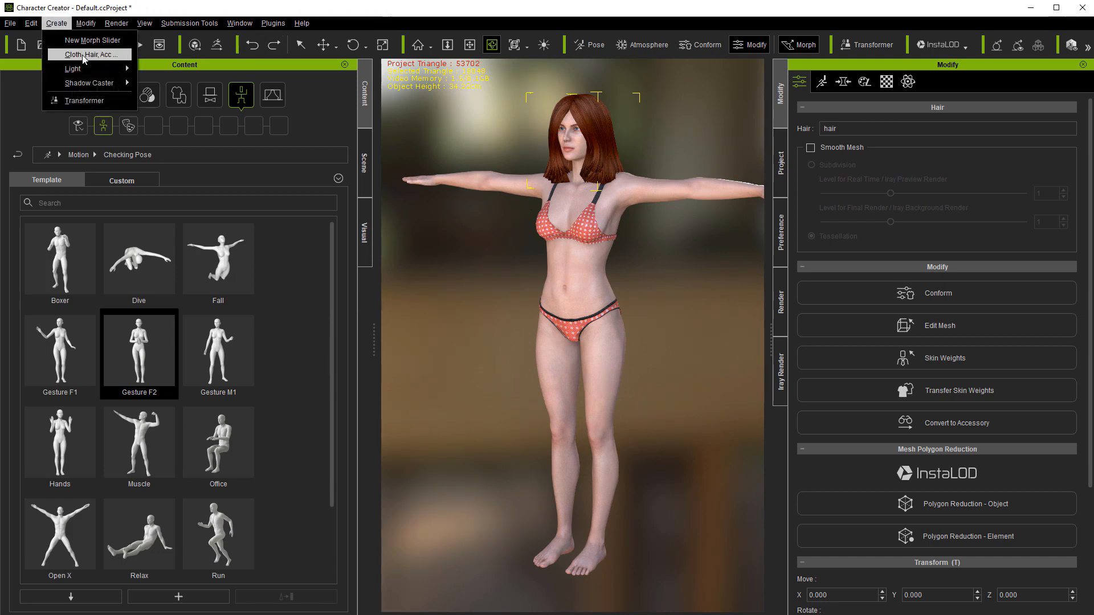
{"action": "left_click", "coordinate": [607, 263]}
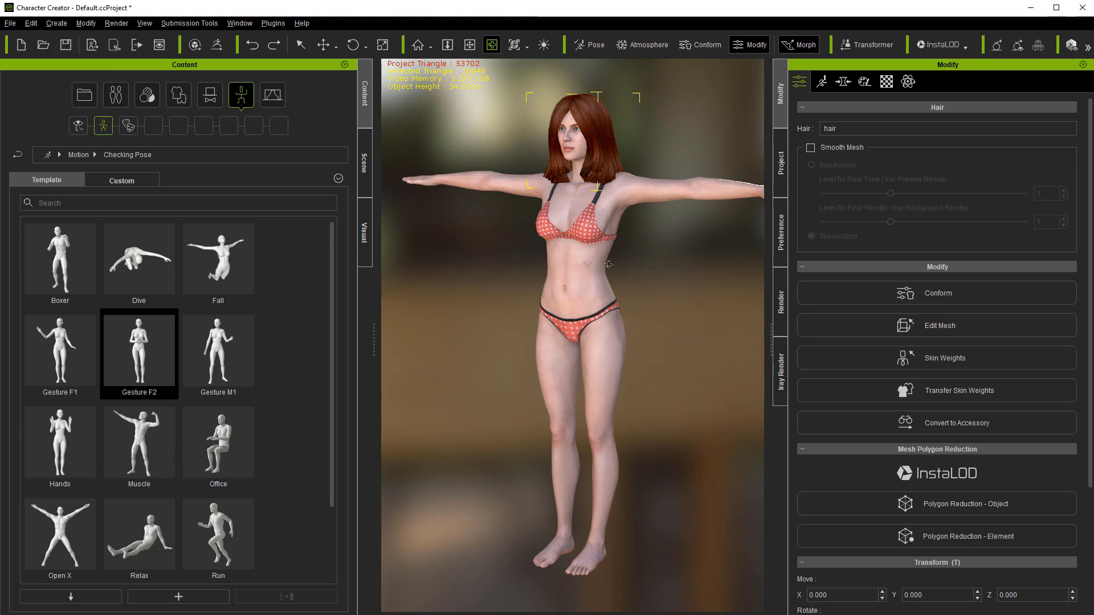
{"action": "mouse_move", "coordinate": [503, 264]}
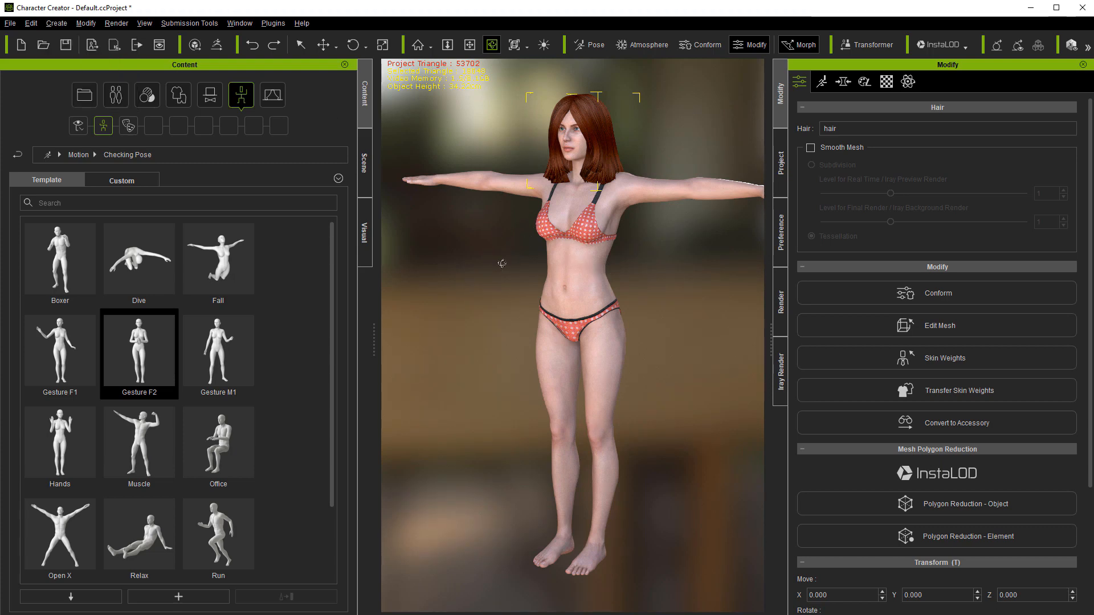